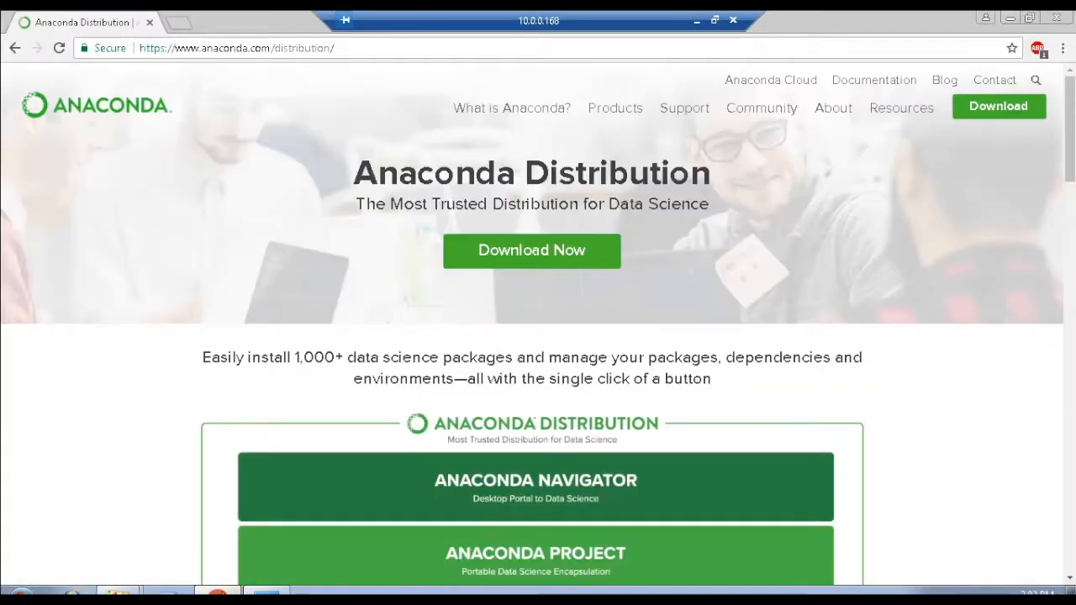
mouse_move(579, 372)
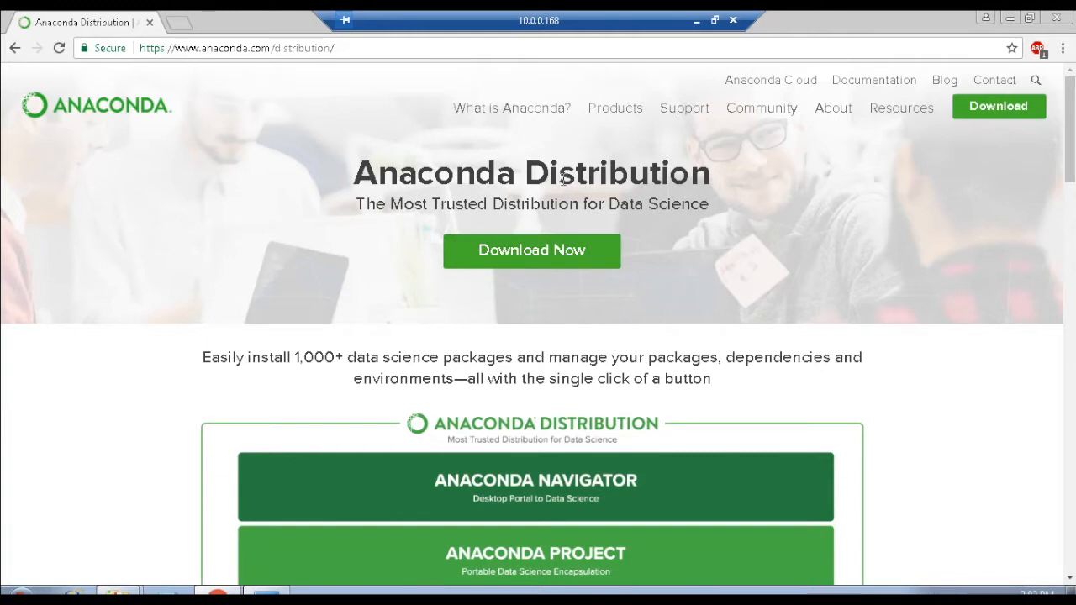
mouse_move(616, 178)
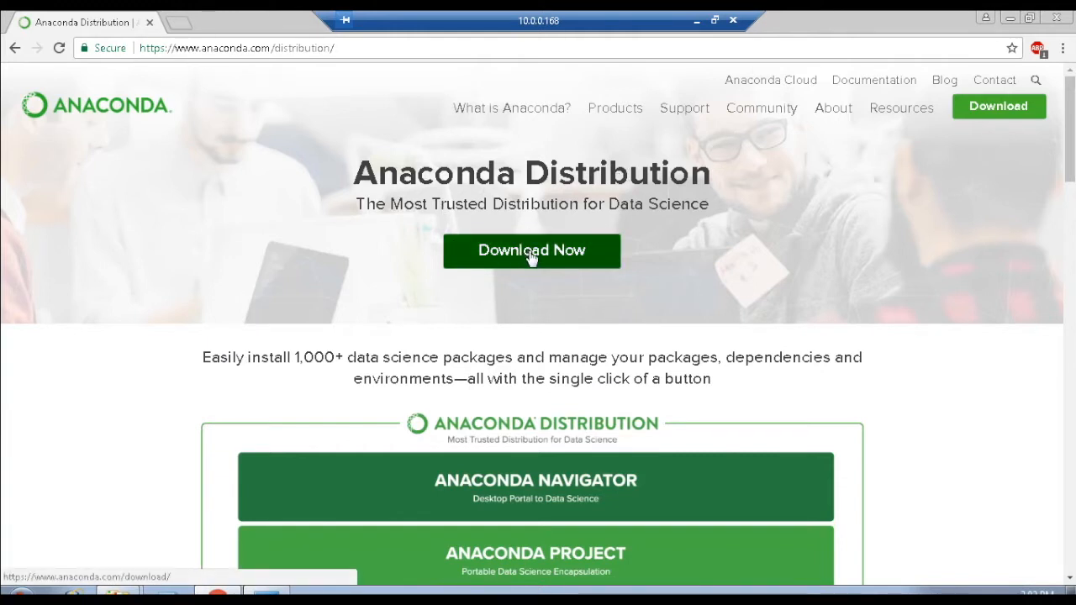
Load the Anaconda download page via the Download Now button.
click(532, 250)
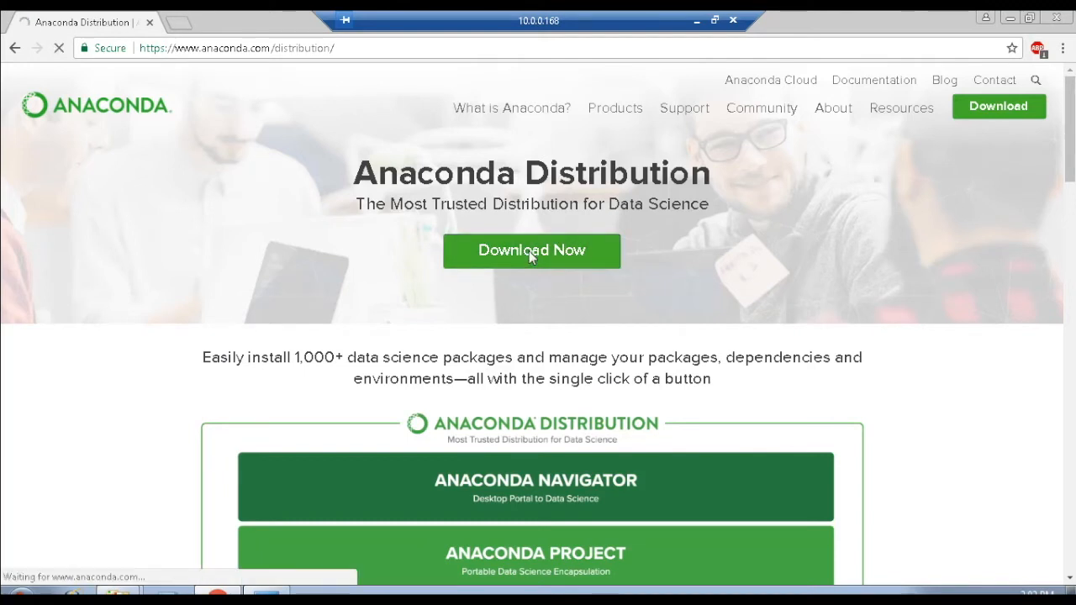
click(531, 251)
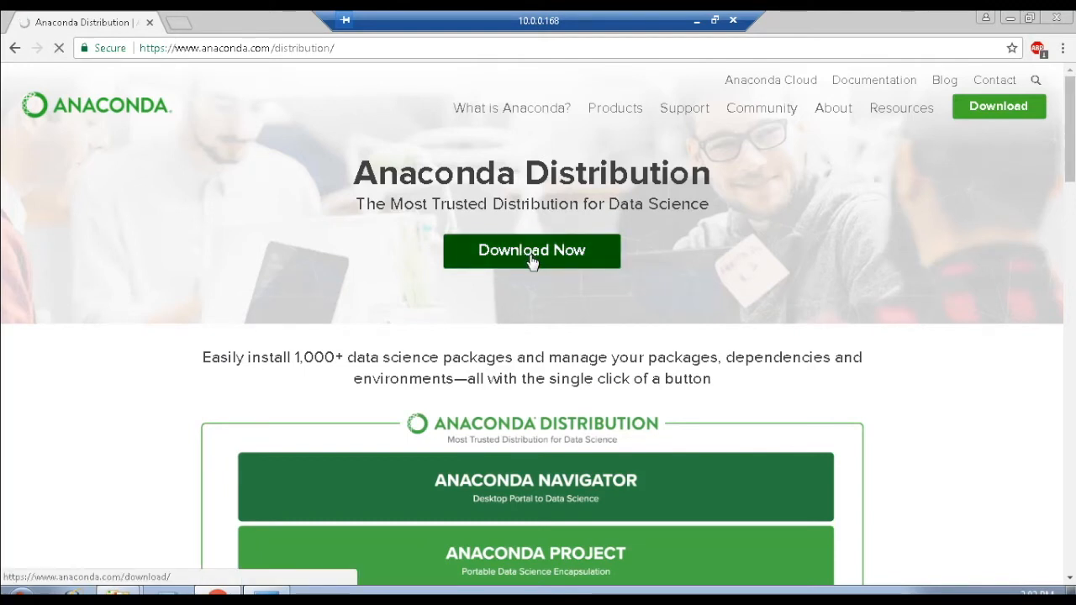
click(532, 250)
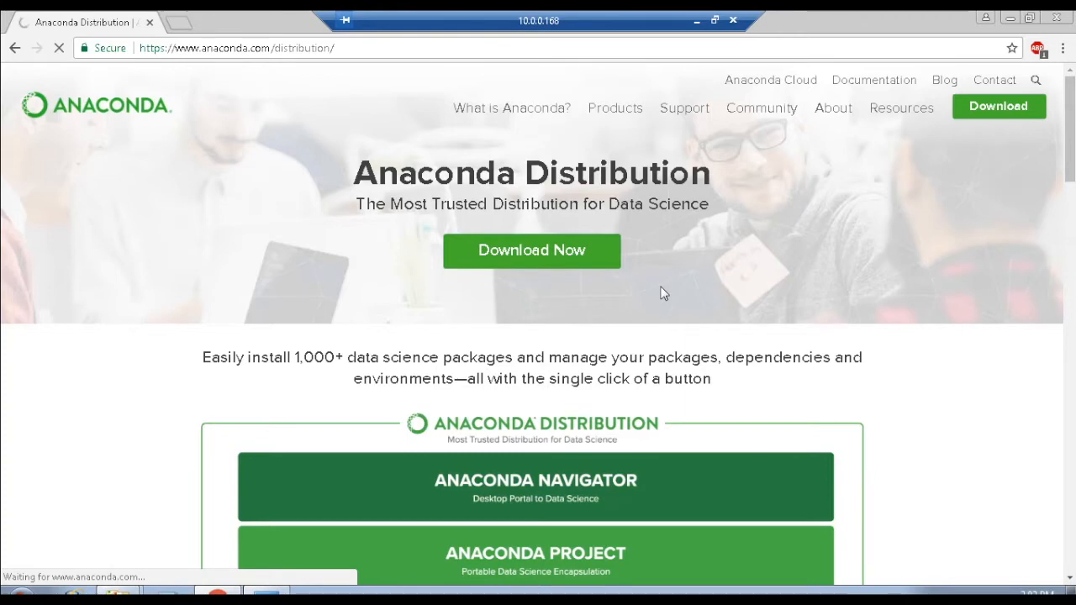
click(531, 250)
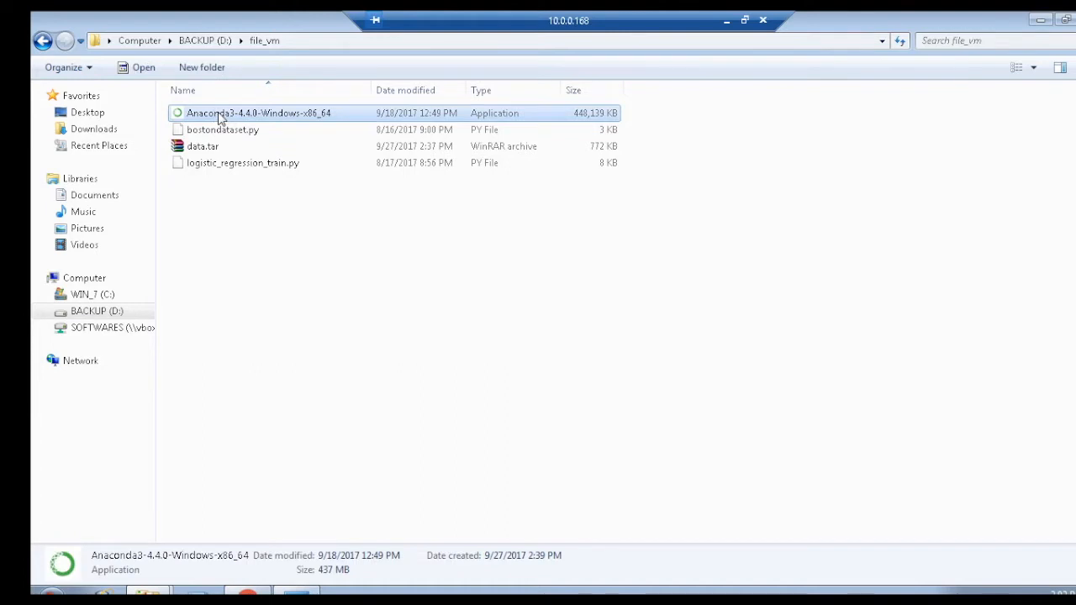
Run the Anaconda3-4.4.0 installer as administrator from the file_vm folder.
right_click(258, 113)
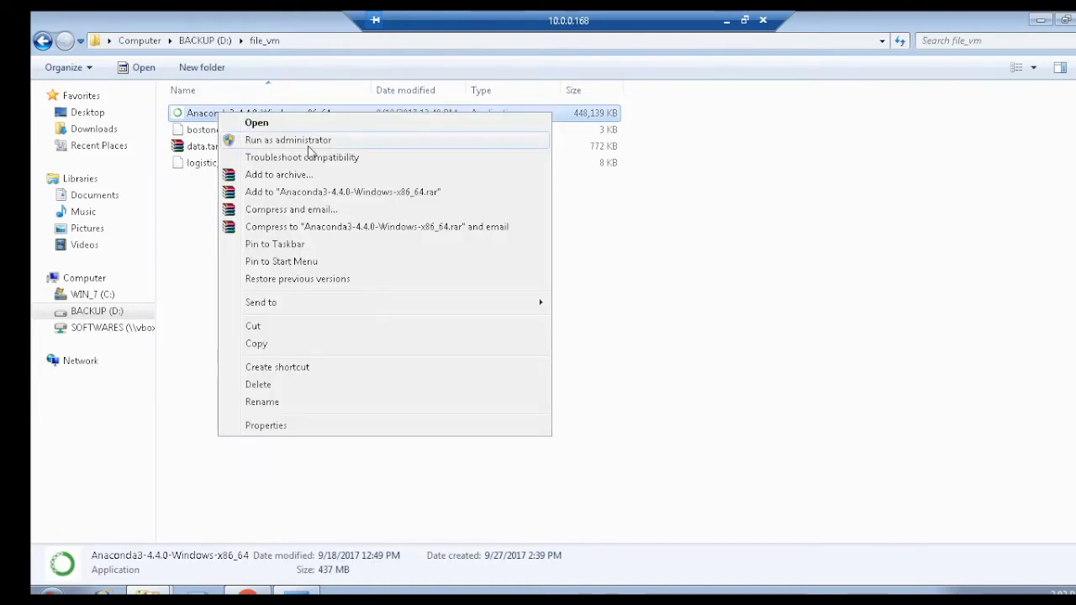
click(257, 123)
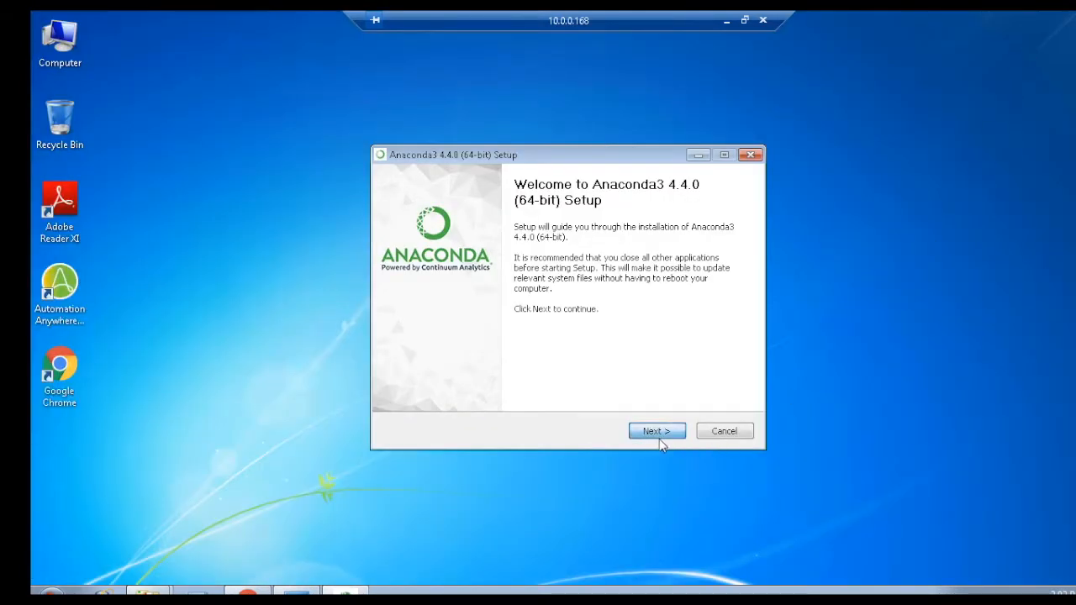
Accept the licence, choose All Users, and keep C:\ProgramData\Anaconda3 as destination.
click(657, 430)
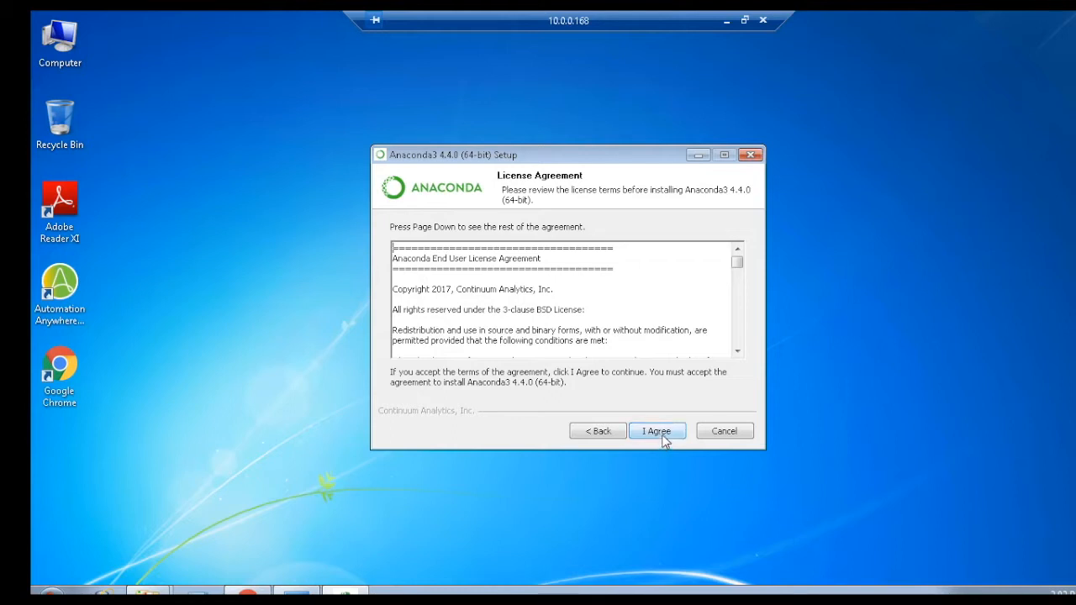
click(657, 431)
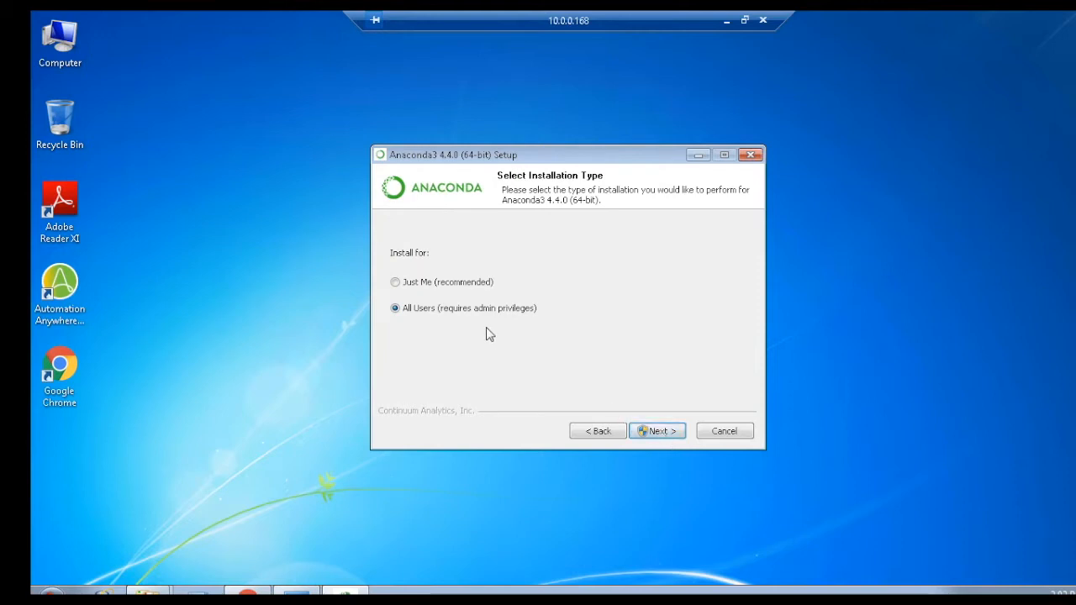
click(658, 431)
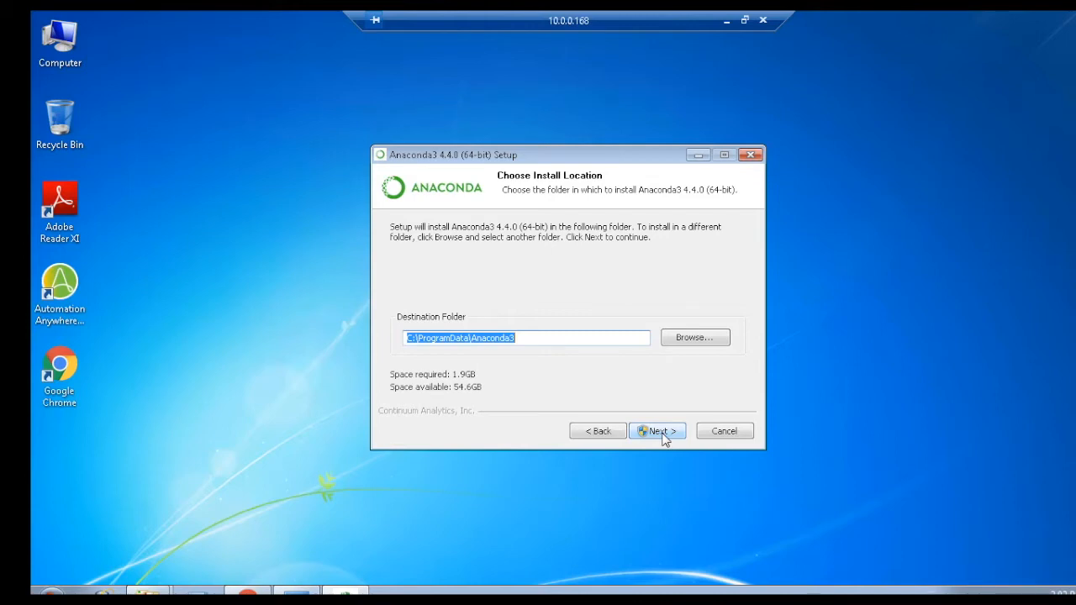
click(657, 431)
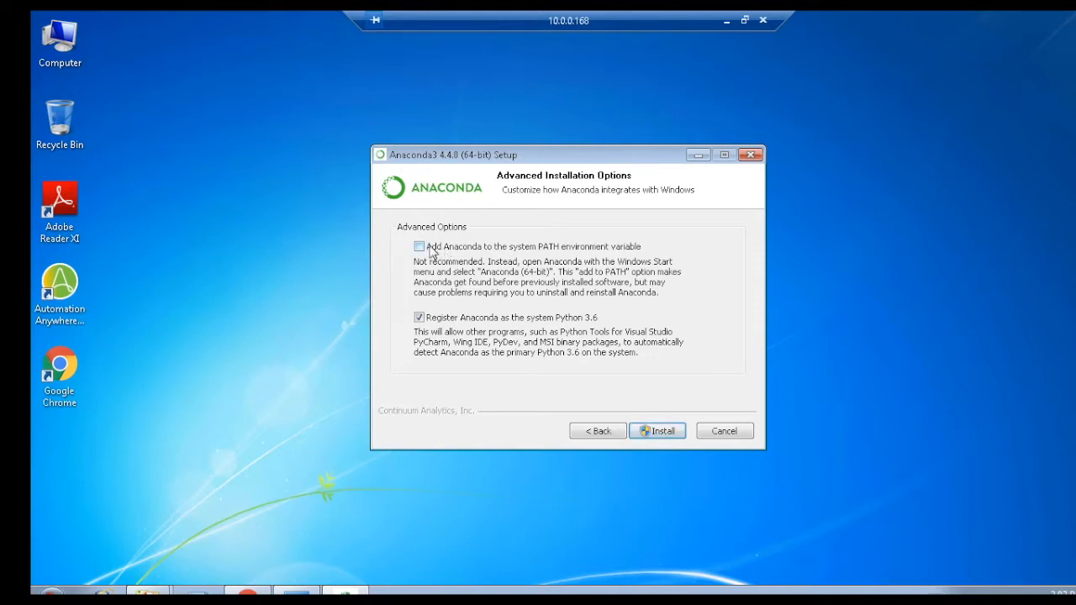
Enable 'Add Anaconda to the system PATH' and start the installation.
click(419, 247)
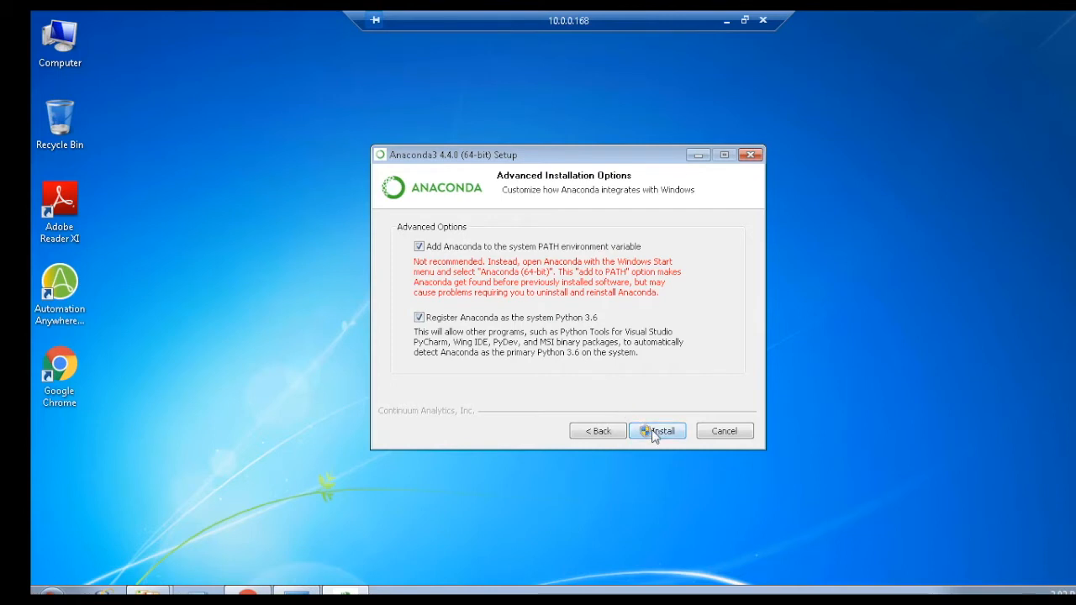
click(657, 430)
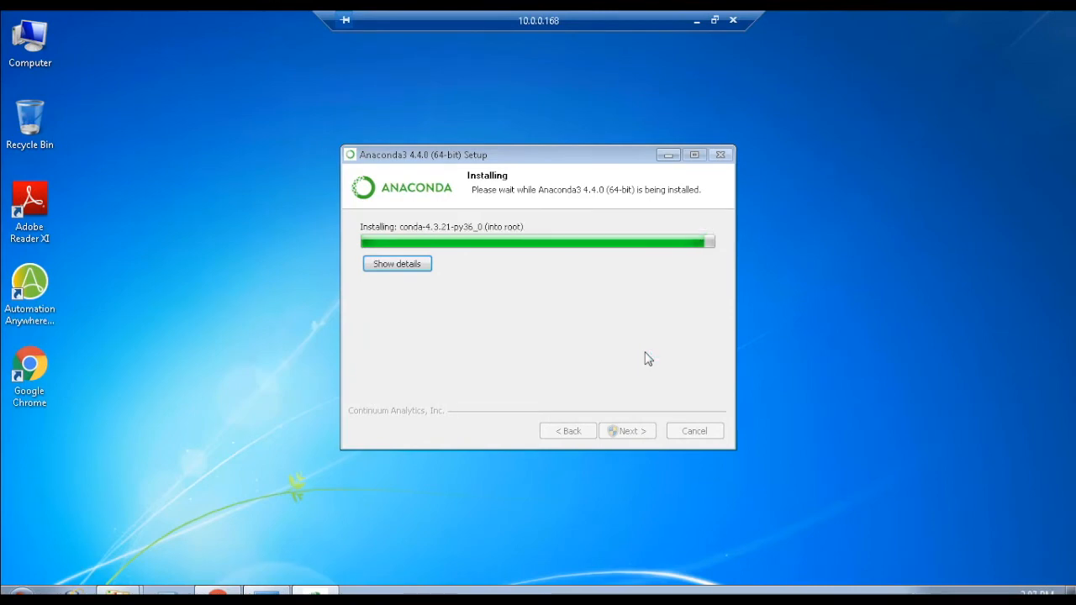
mouse_move(628, 431)
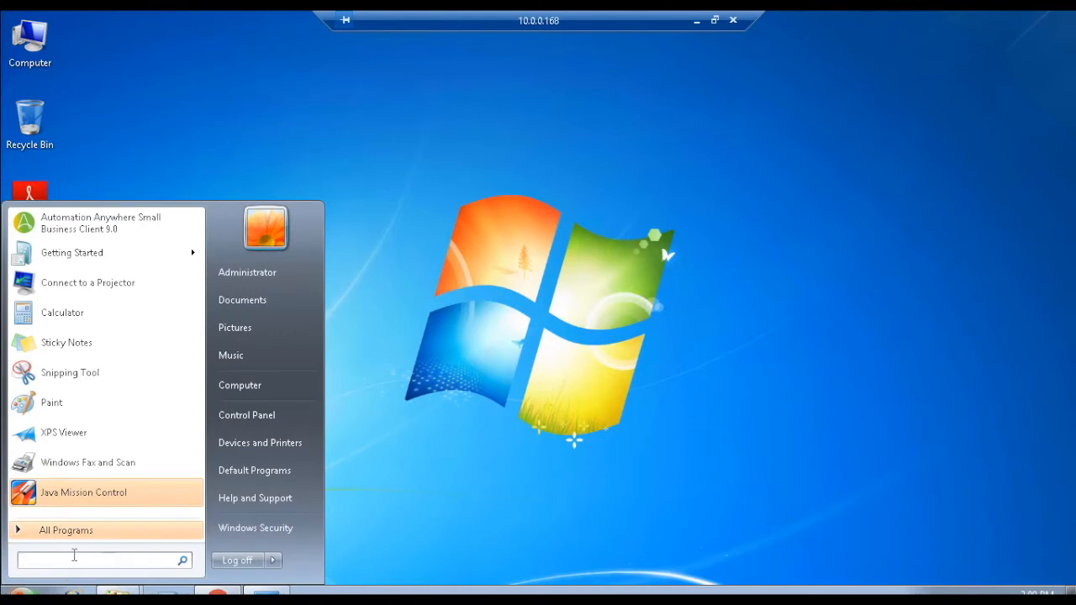
Search the Start menu for 'anaconda' to confirm Navigator, Prompt and Cloud are installed.
text(anaconda)
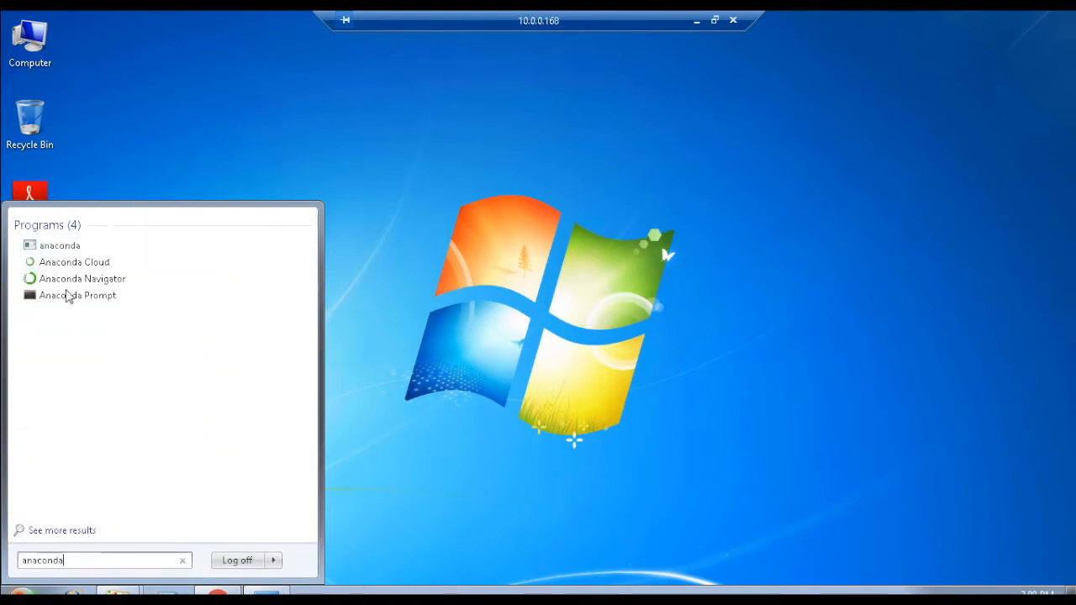
click(81, 278)
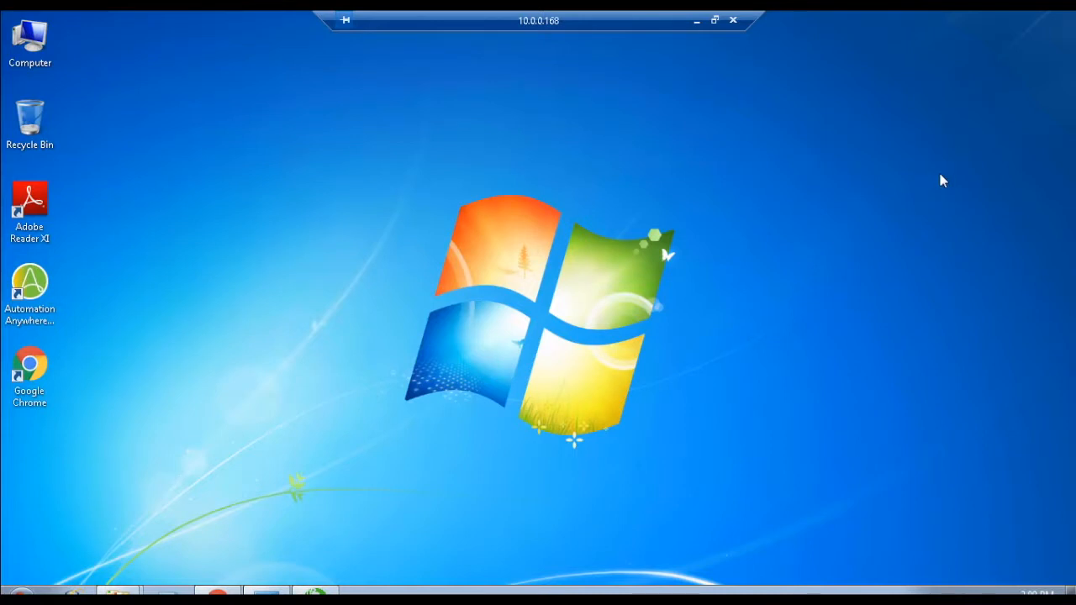
mouse_move(862, 316)
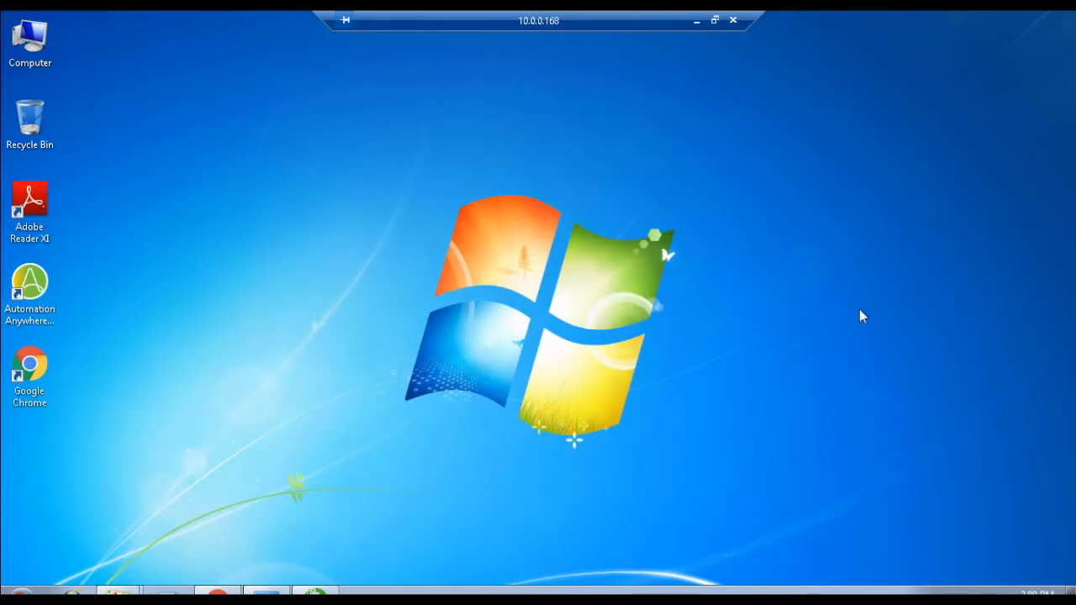
mouse_move(849, 336)
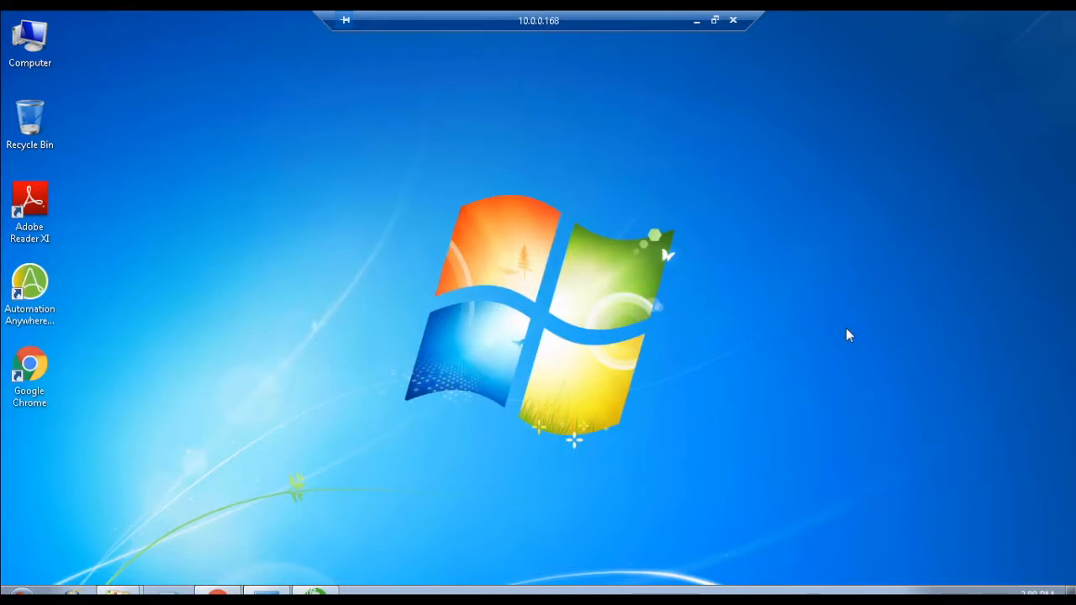
mouse_move(59, 557)
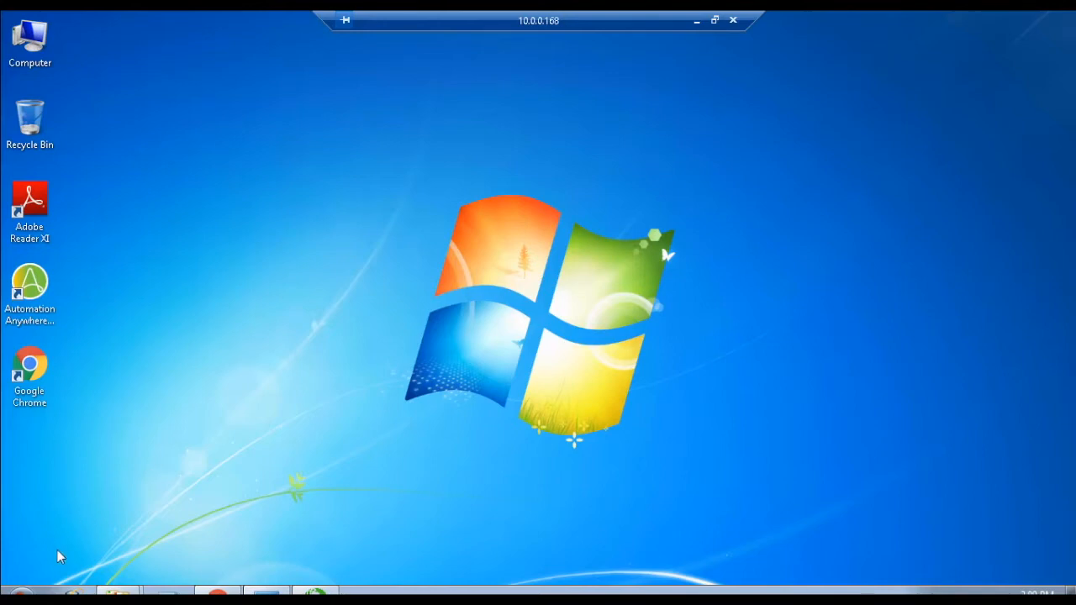
Search for 'cmd' to open Command Prompt and launch Python 3.6.1.
text(cmd)
text(python)
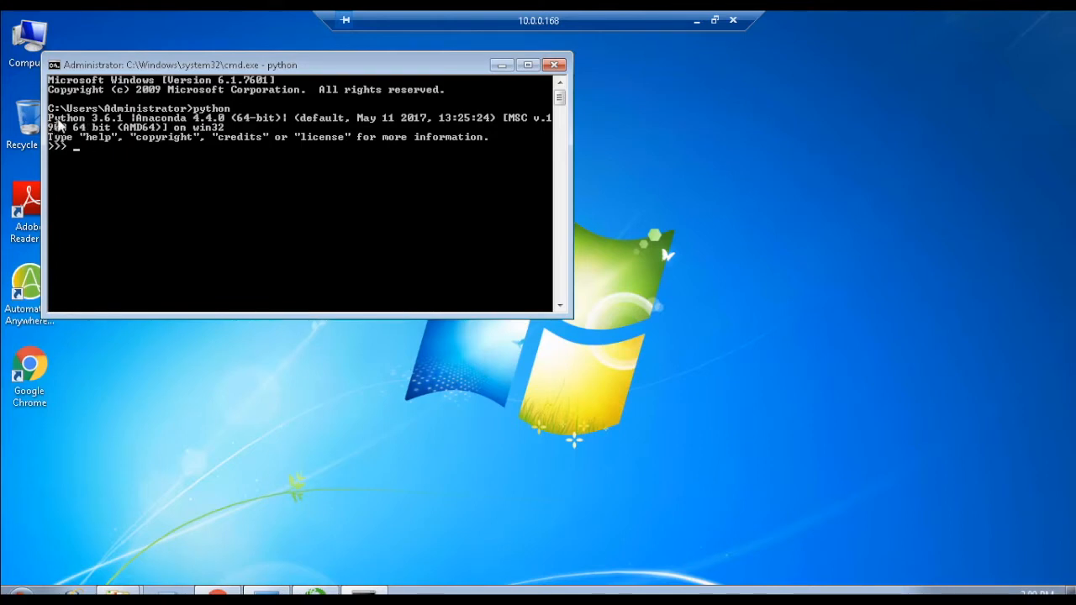
mouse_move(130, 121)
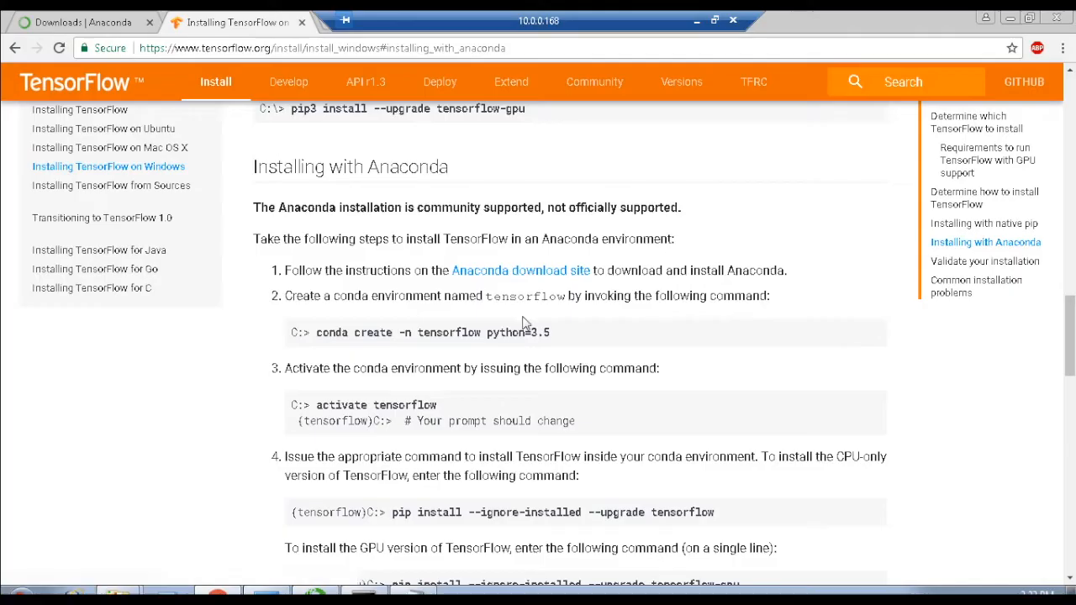
Select the conda create command on TensorFlow's Installing with Anaconda page.
double_click(350, 166)
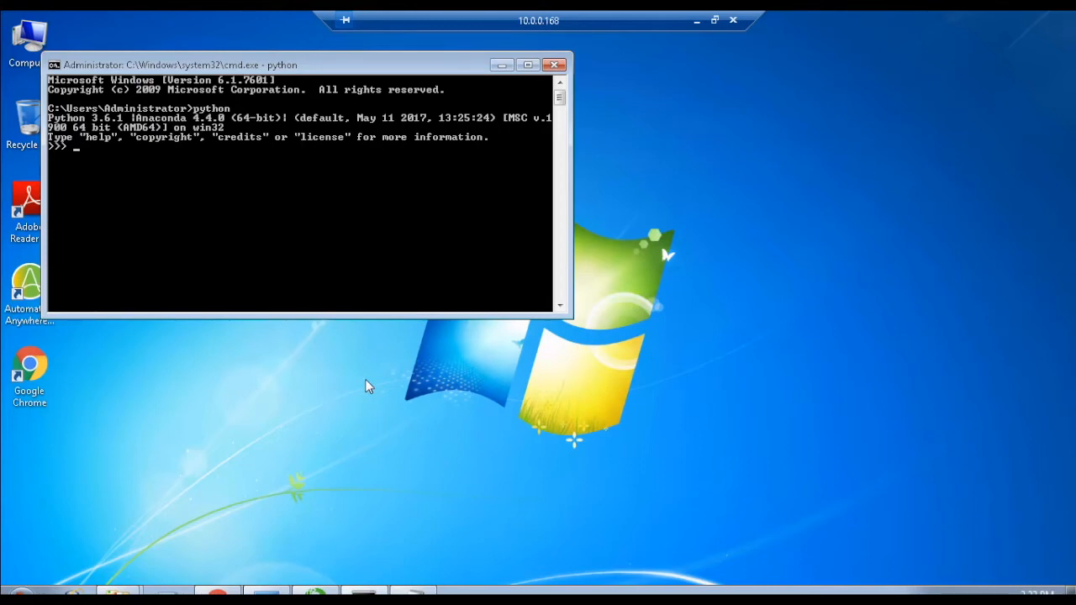
mouse_move(429, 562)
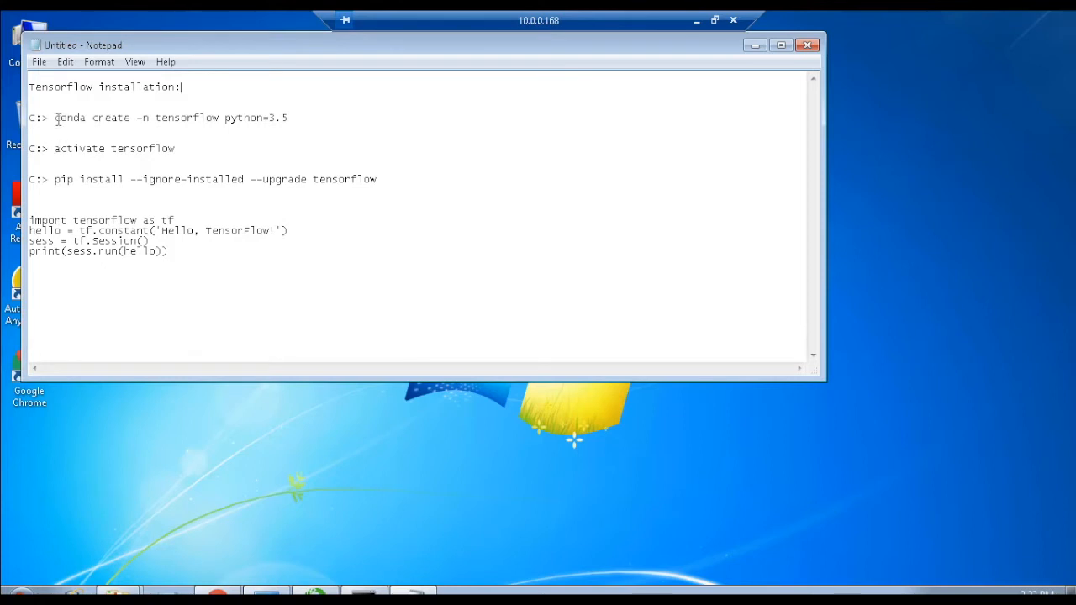
Select the conda create environment line in the Notepad notes to copy.
drag(53, 117, 288, 117)
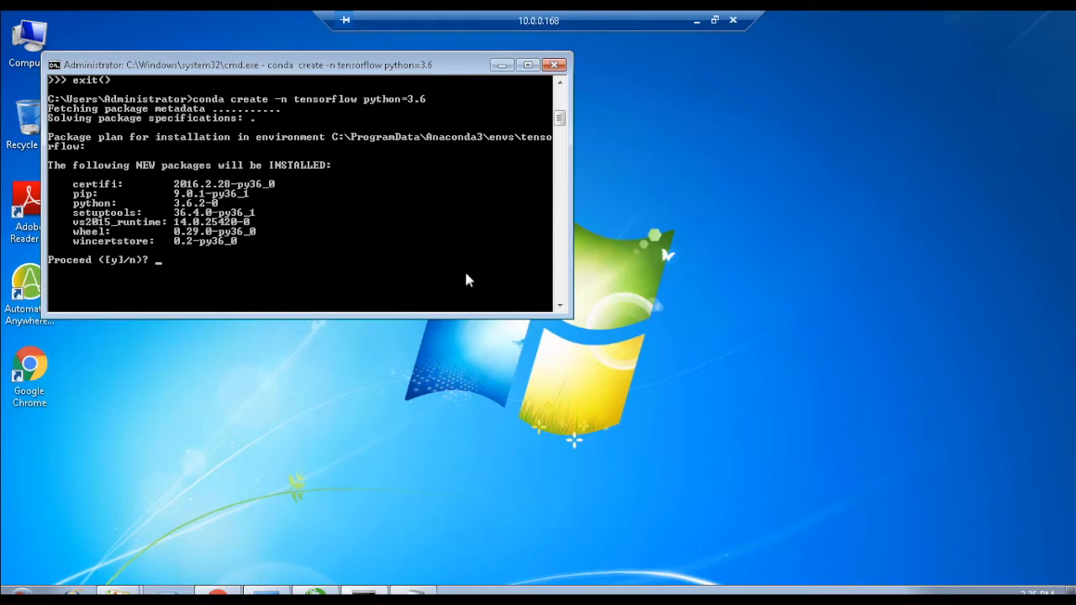
Answer 'y' to create the tensorflow environment with Python 3.6.
text(y)
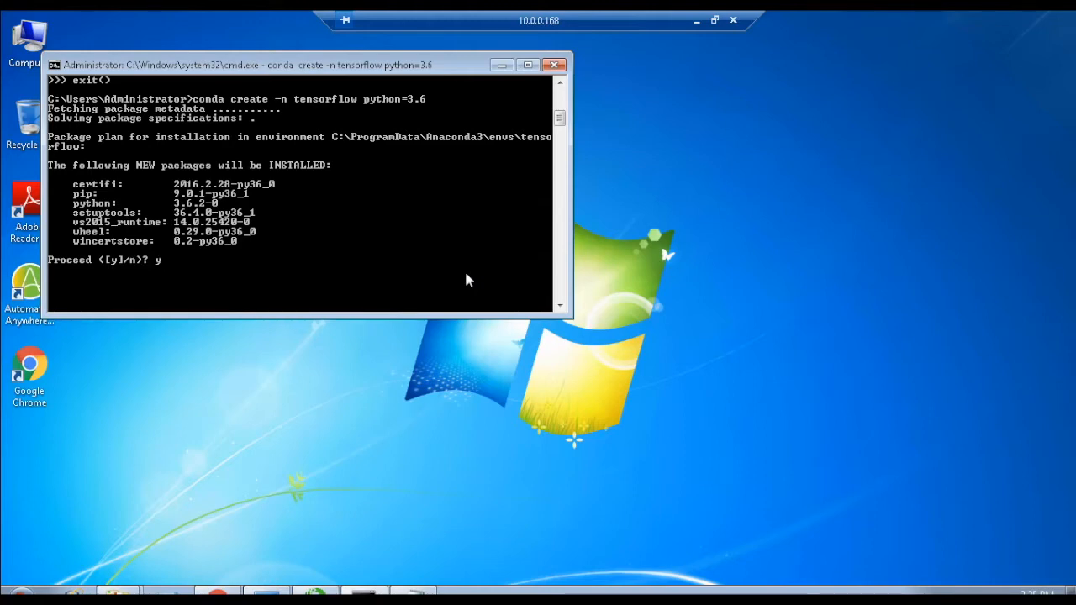
key(enter)
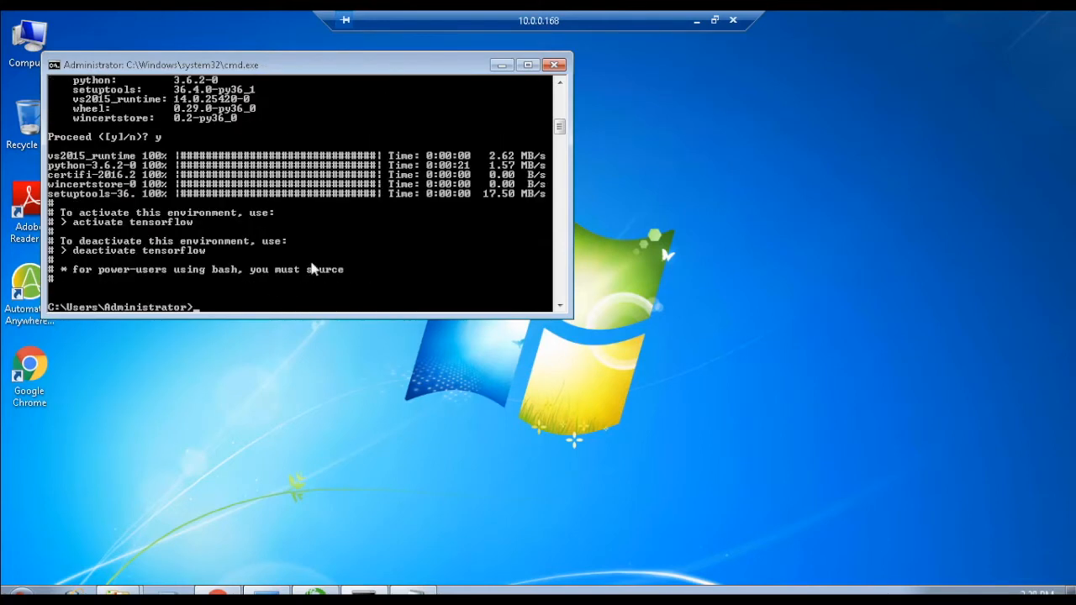
mouse_move(218, 221)
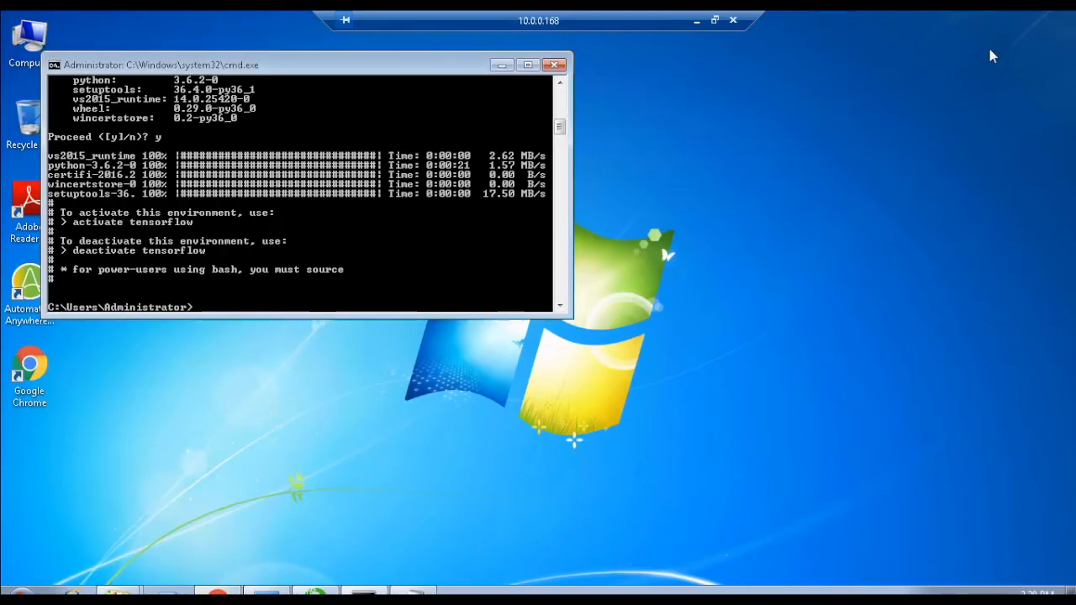
text(activate tensorflow)
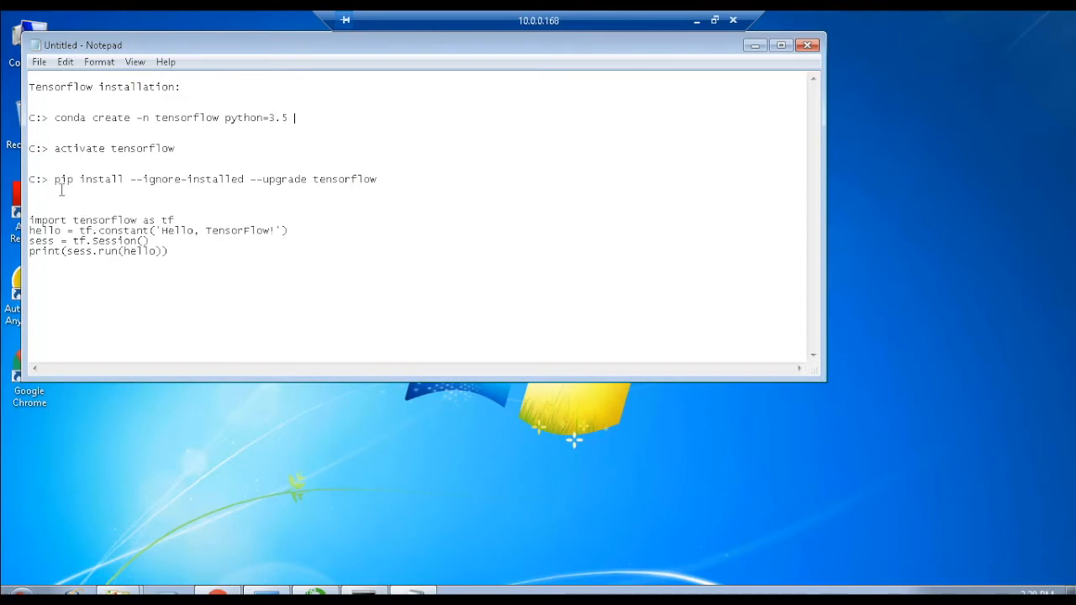
Select the 'pip install --ignore-installed --upgrade tensorflow' line in Notepad to copy.
drag(54, 179, 377, 179)
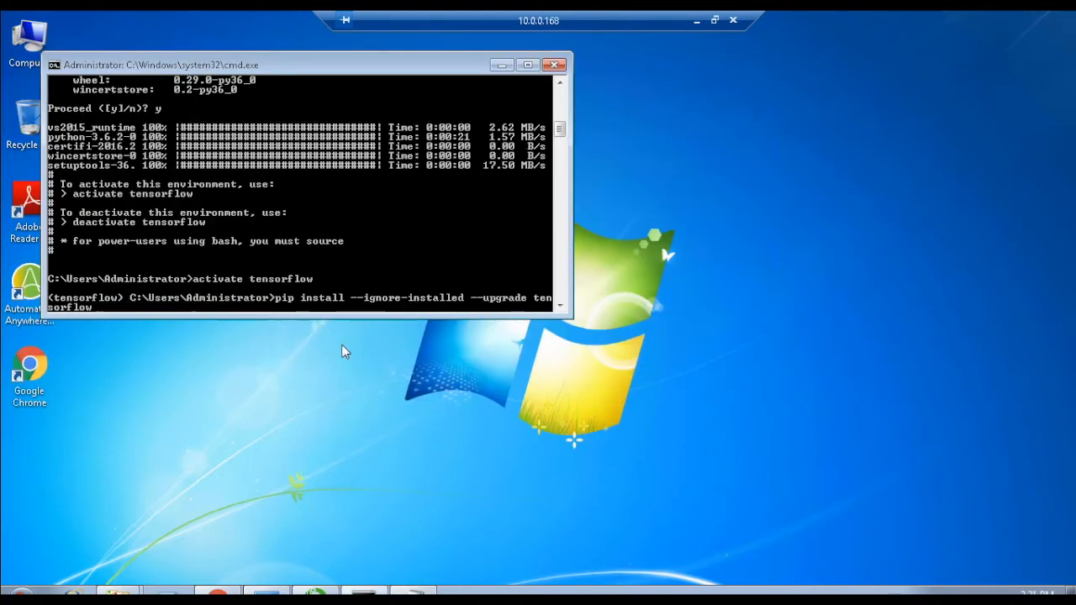
mouse_move(376, 412)
text(impor)
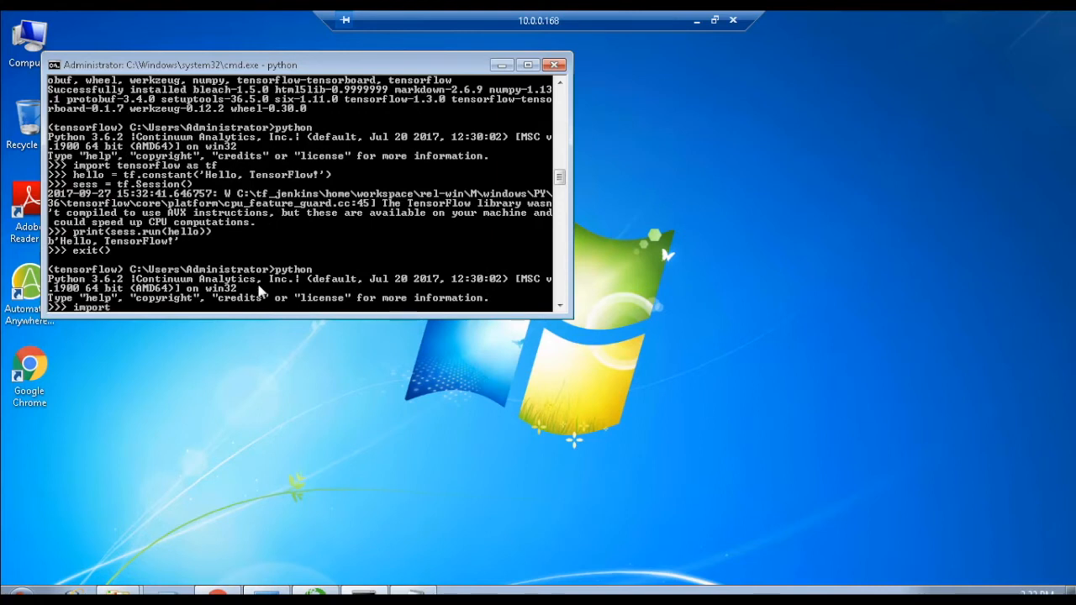
In Python, import tensorflow as tf and create the constant hello = 'Hello, TensorFlow!'.
text(tensorflow)
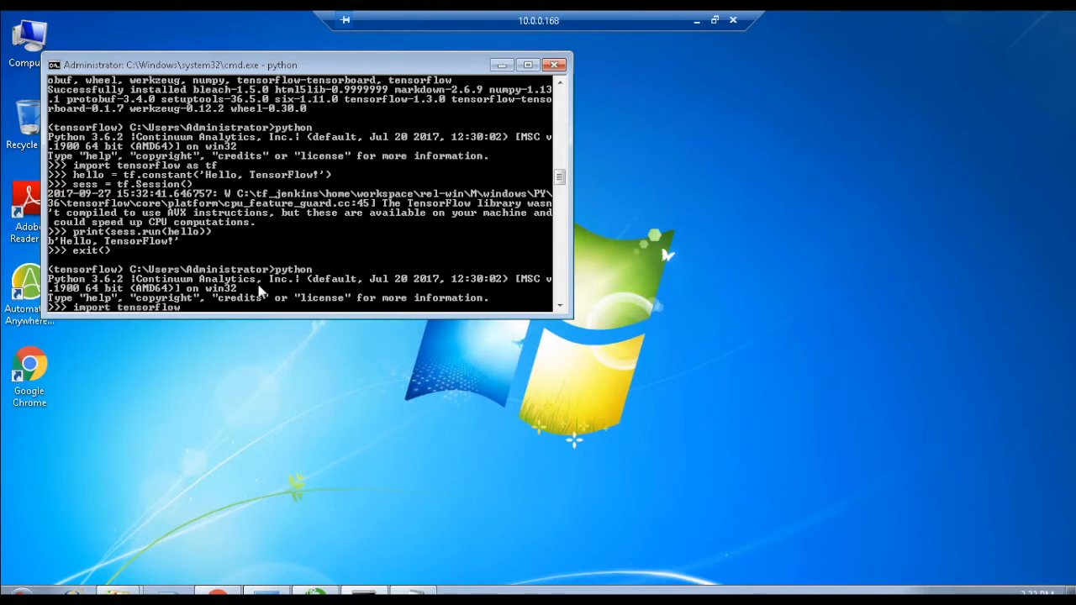
text(as tf)
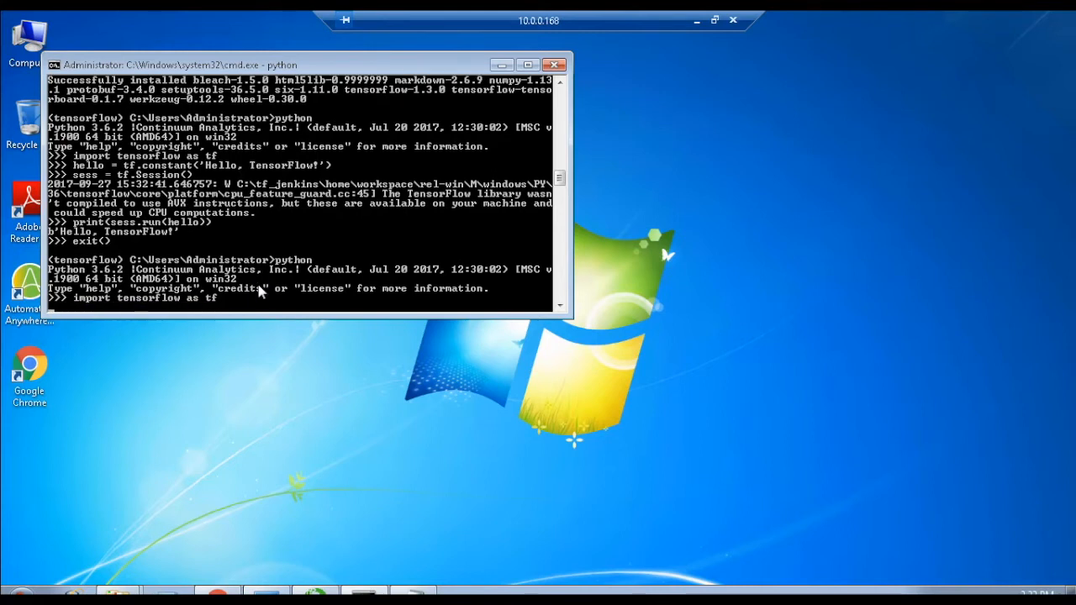
text(hello = tf.cons)
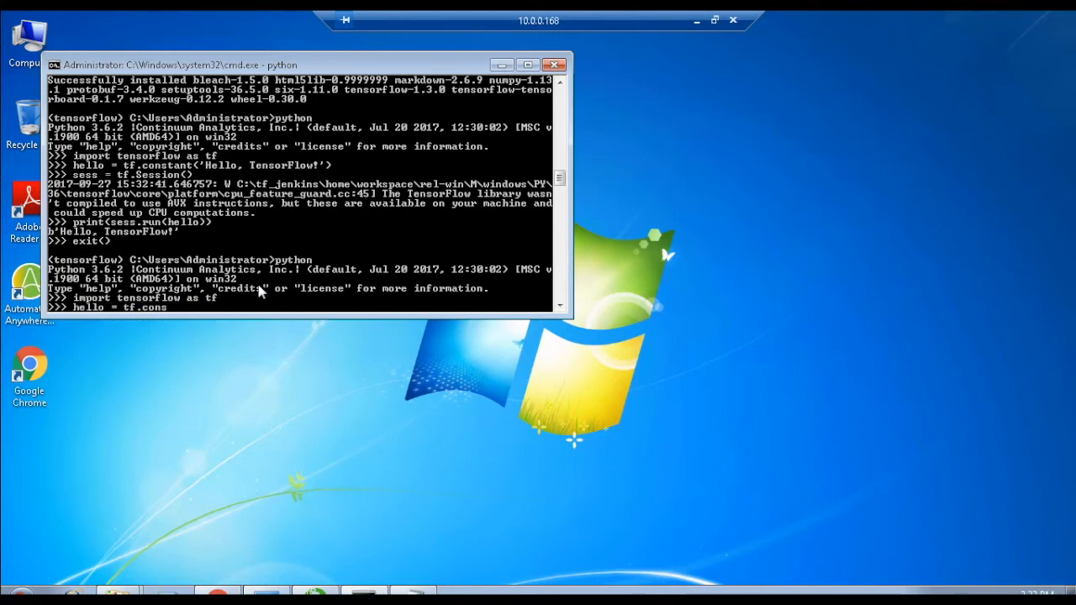
text(tant)
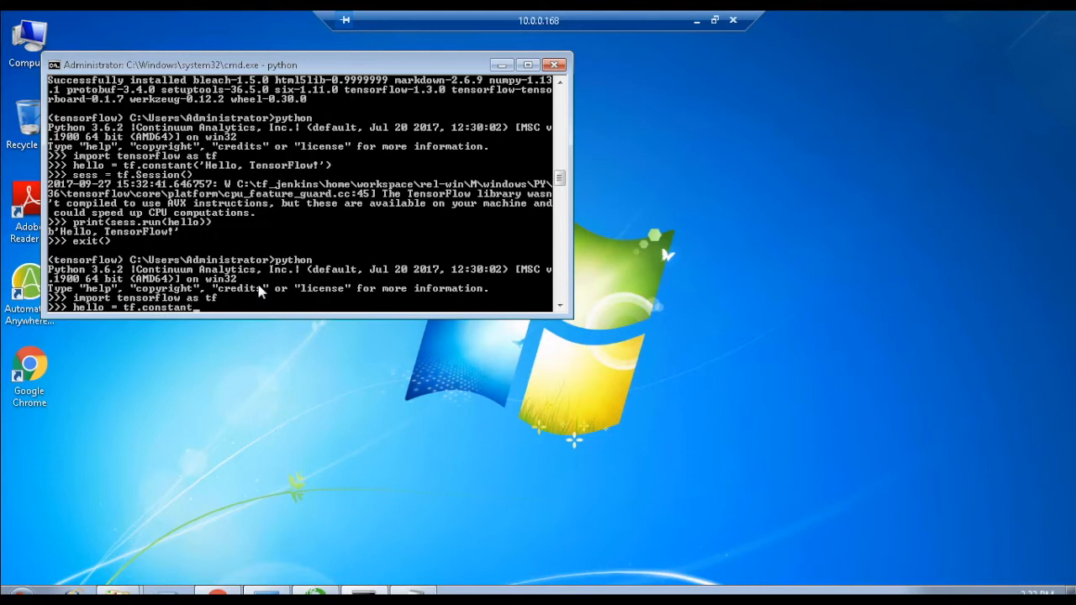
text((')
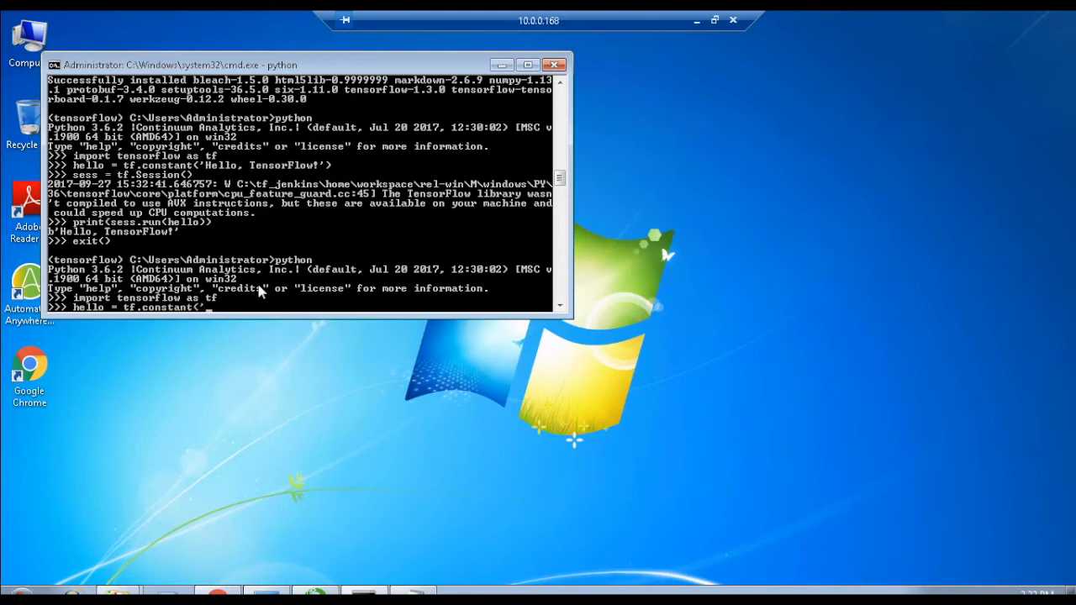
text(Hello, TensorFl)
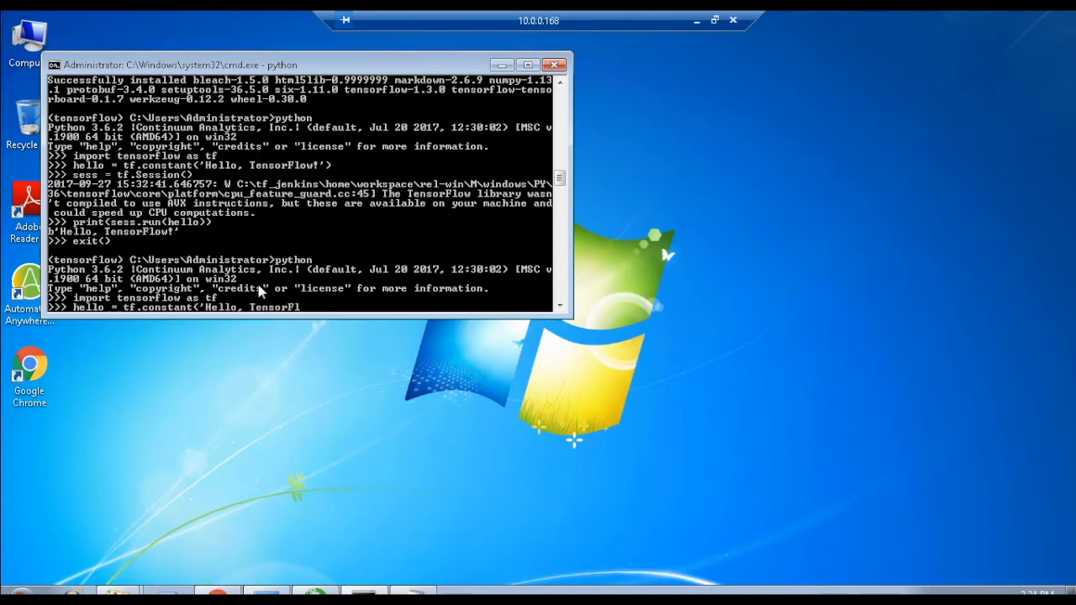
text(ow!'))
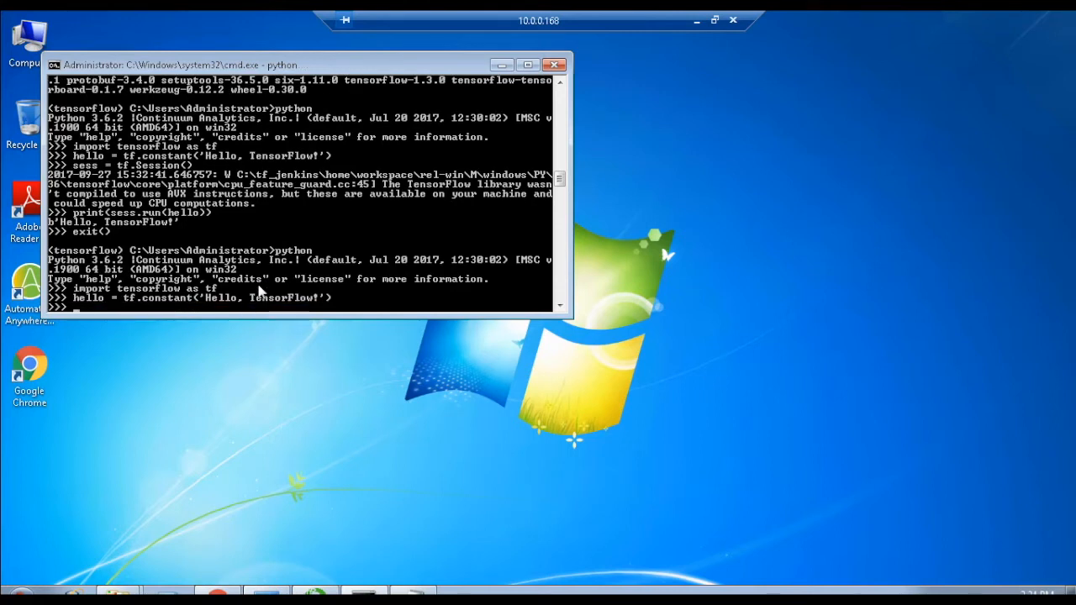
Create a TensorFlow session and print sess.run(hello) to show b'Hello, TensorFlow!'.
text(sess = tf.Session()
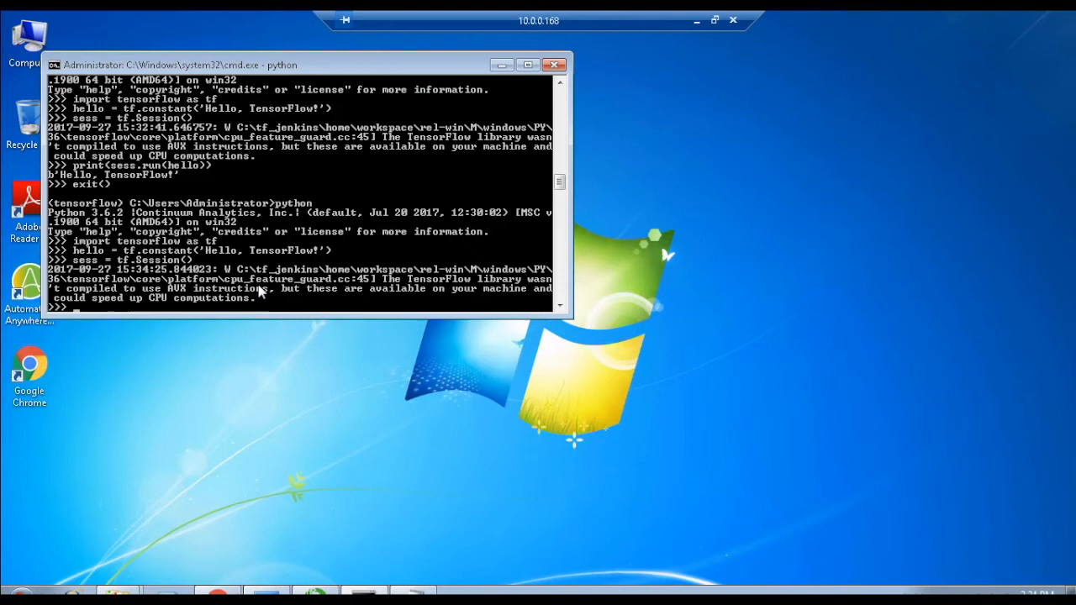
text(print)
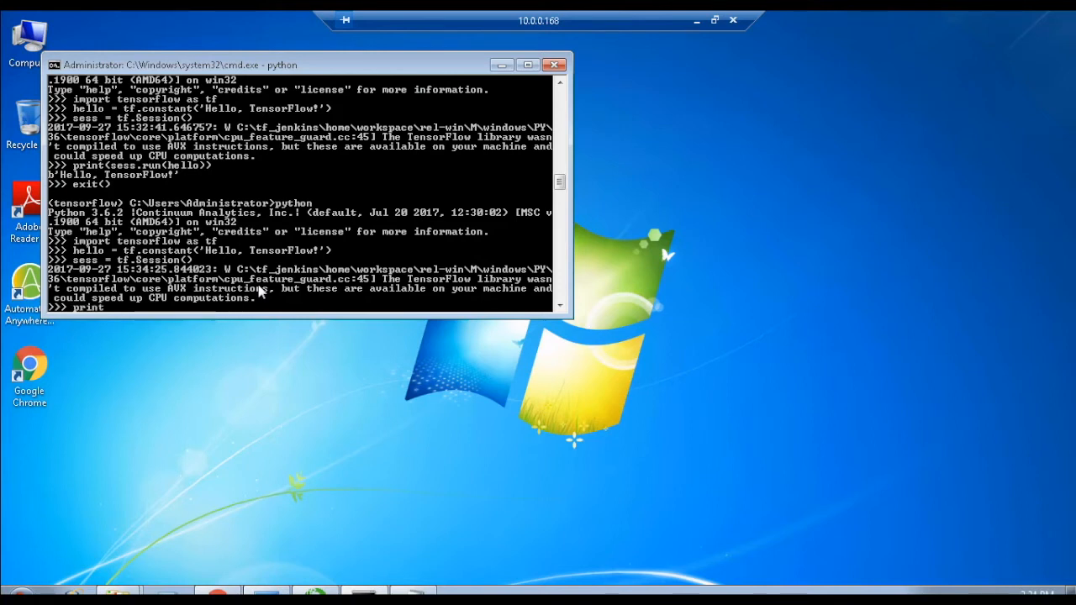
text((s)
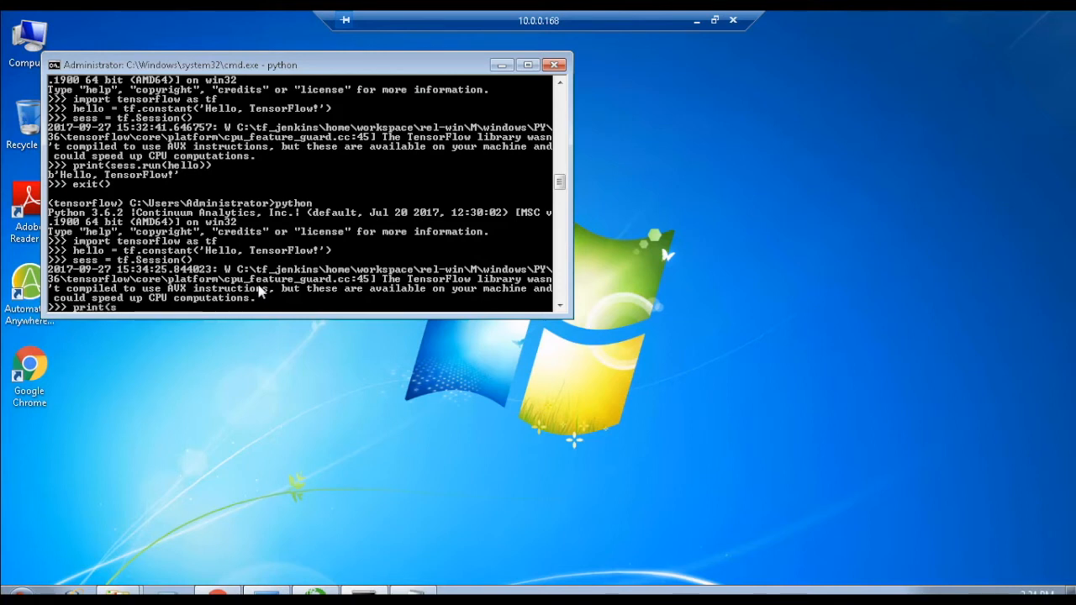
text(sess.run)
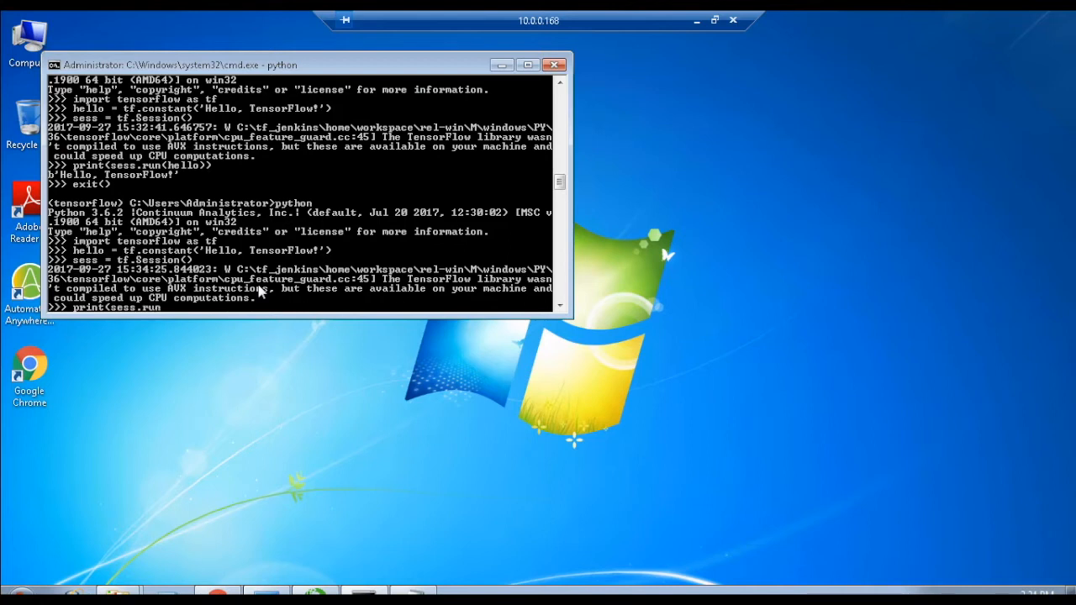
text((hello))
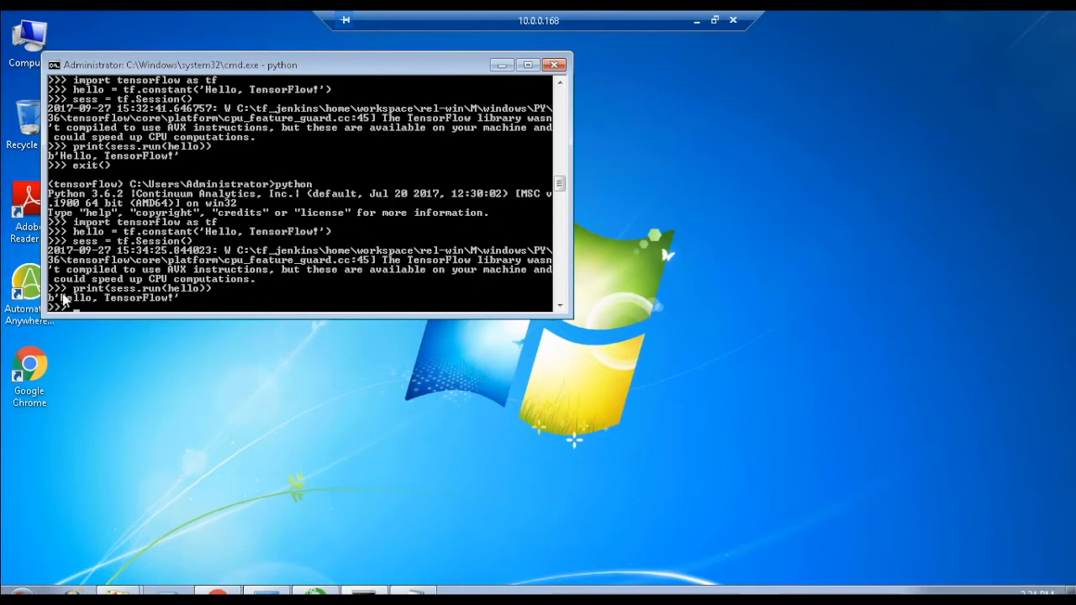
mouse_move(130, 304)
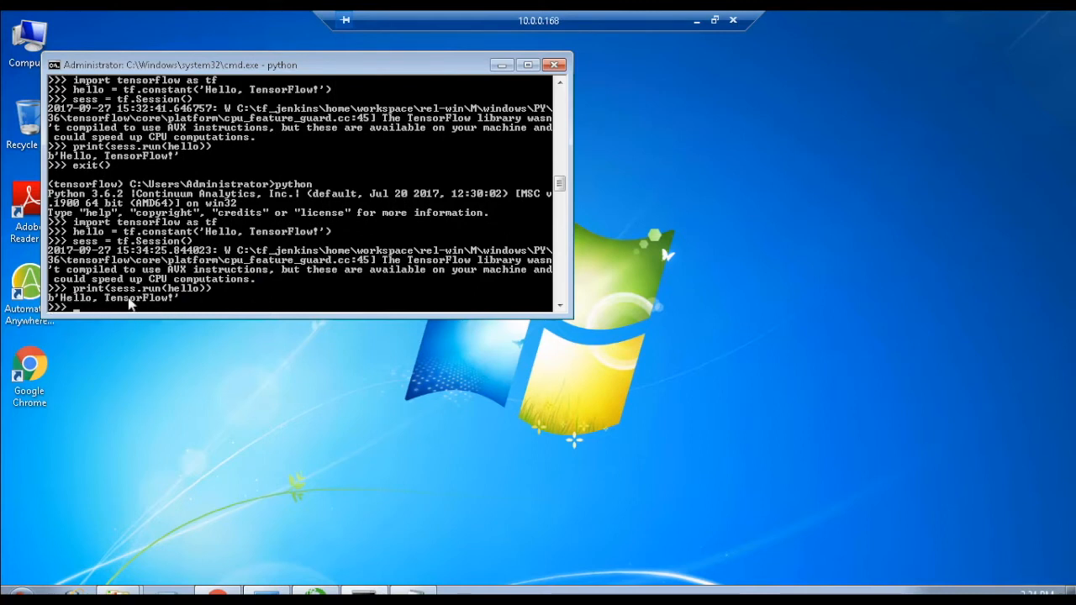
mouse_move(357, 332)
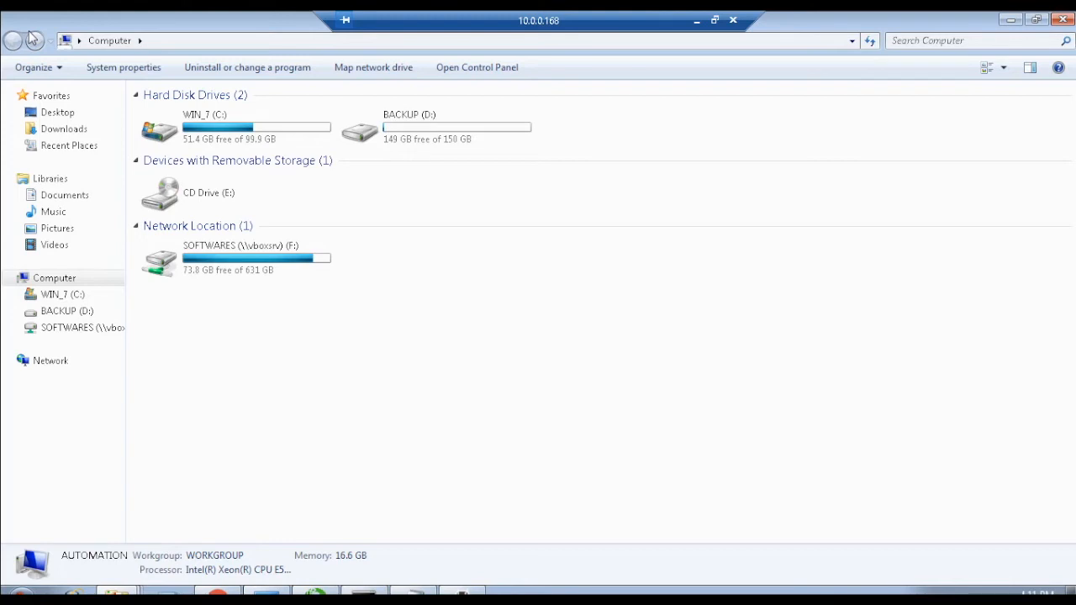
mouse_move(39, 40)
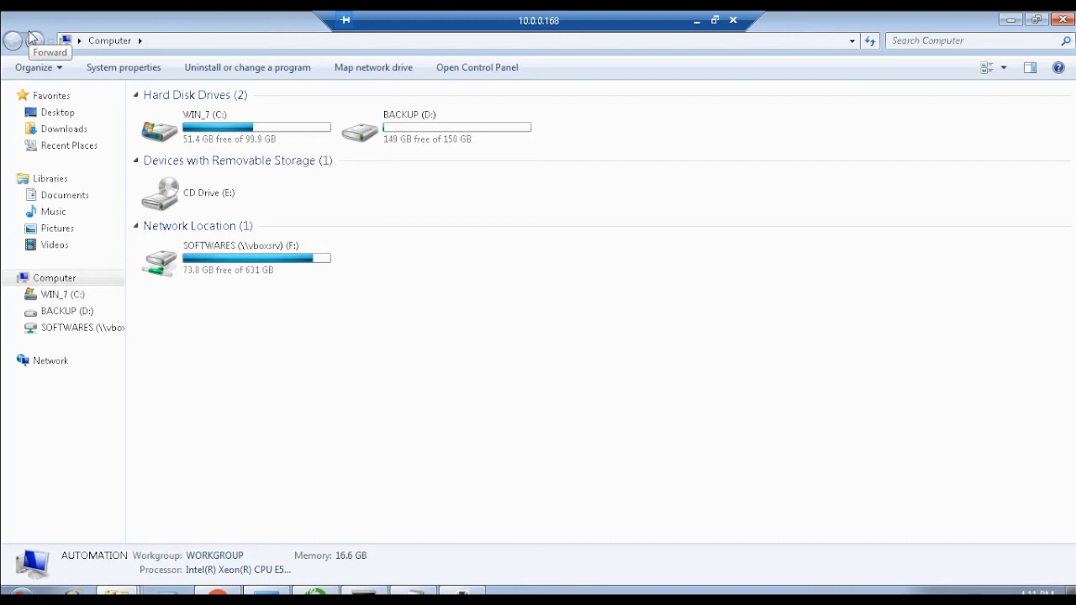
mouse_move(154, 251)
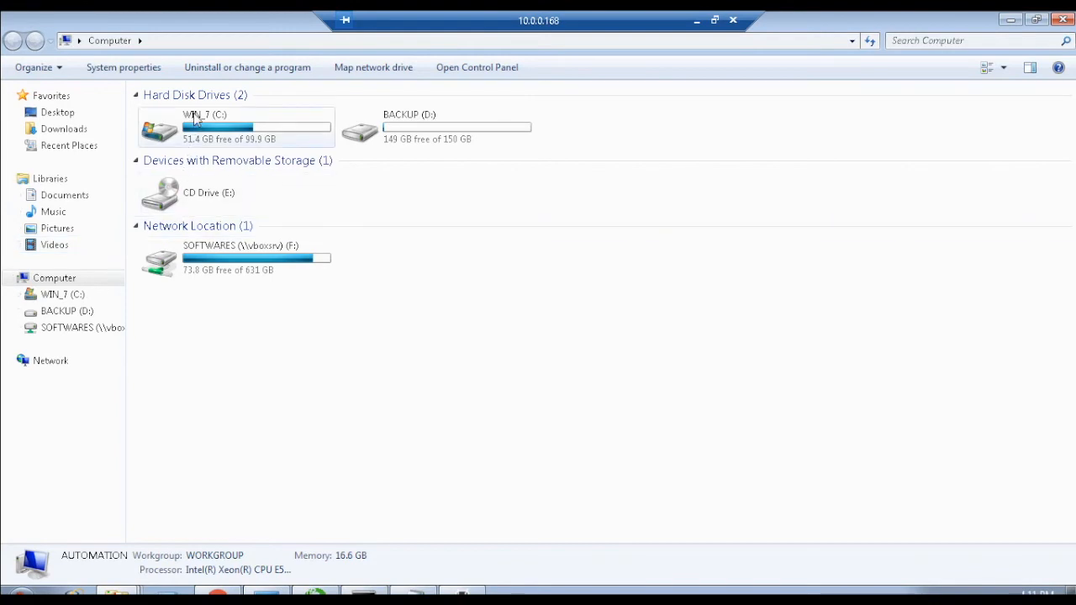
Open C:\temp in Explorer, select the tensorflow_logs folder, and return to Command Prompt.
double_click(236, 126)
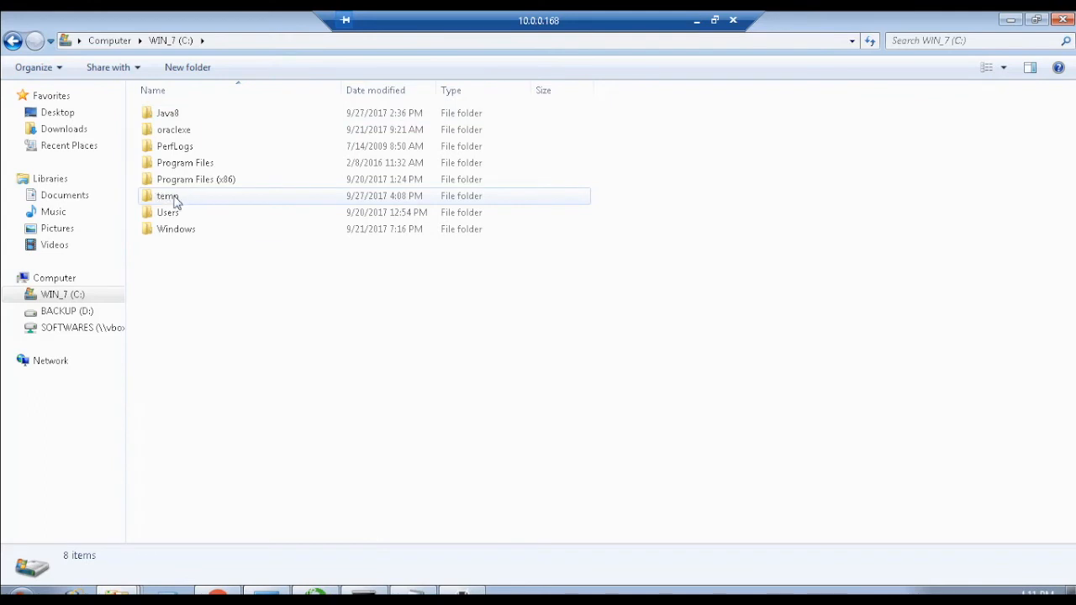
double_click(167, 196)
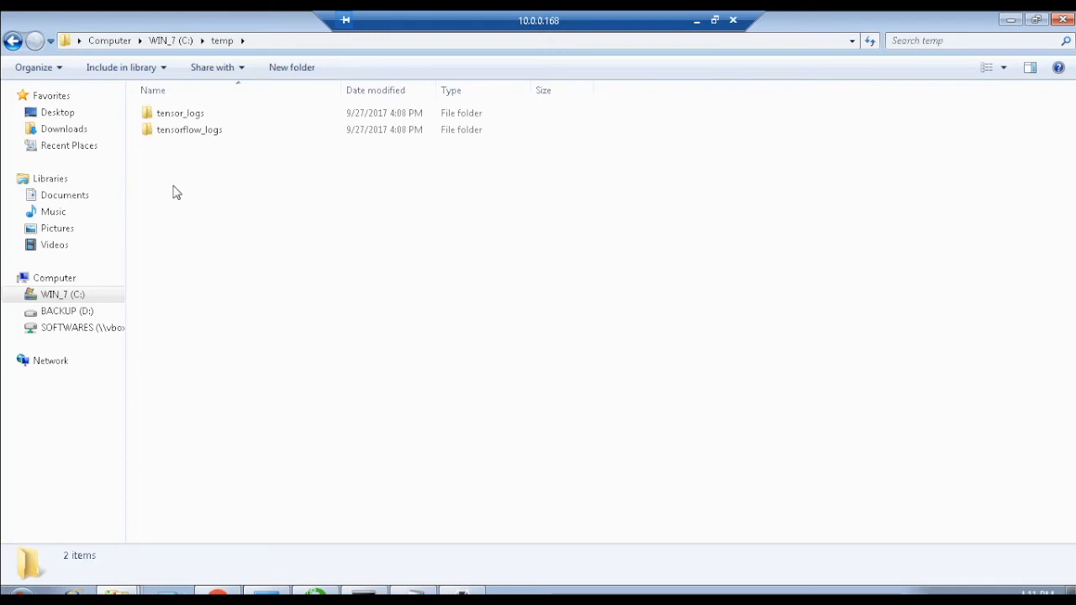
click(189, 130)
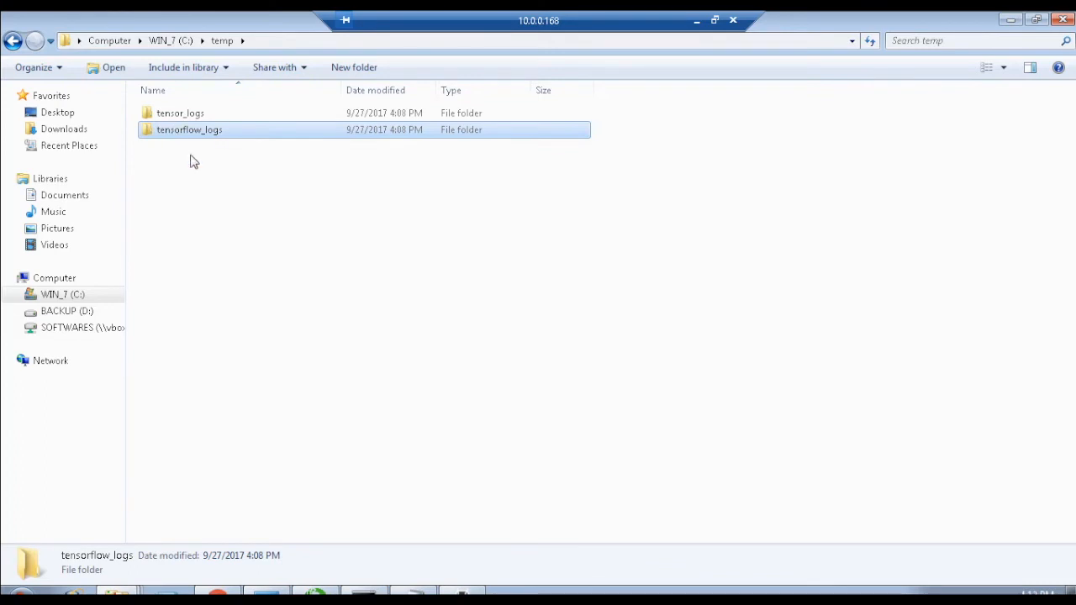
double_click(189, 129)
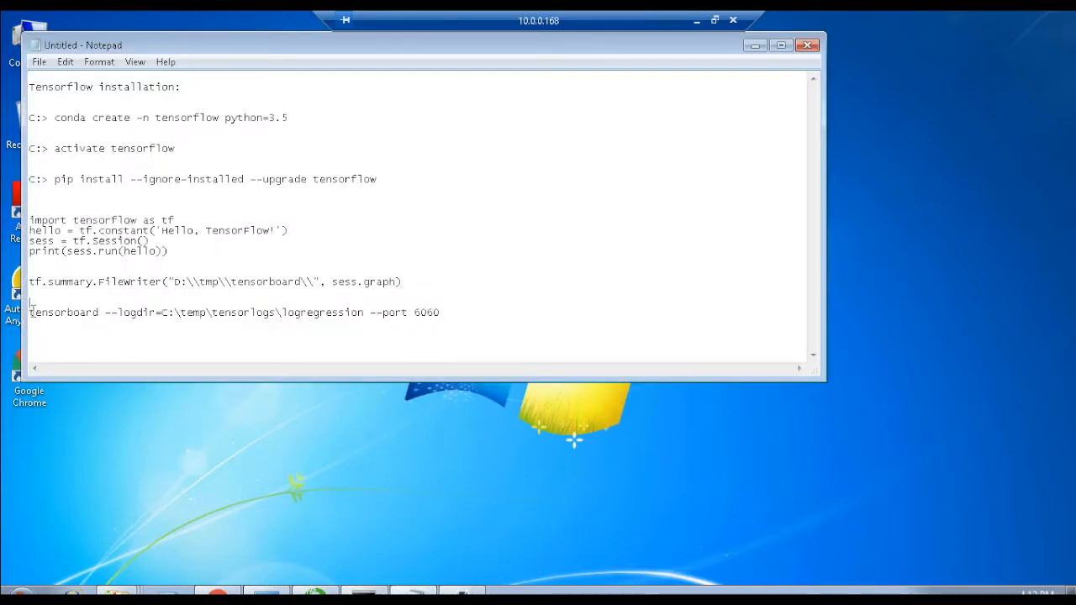
click(442, 313)
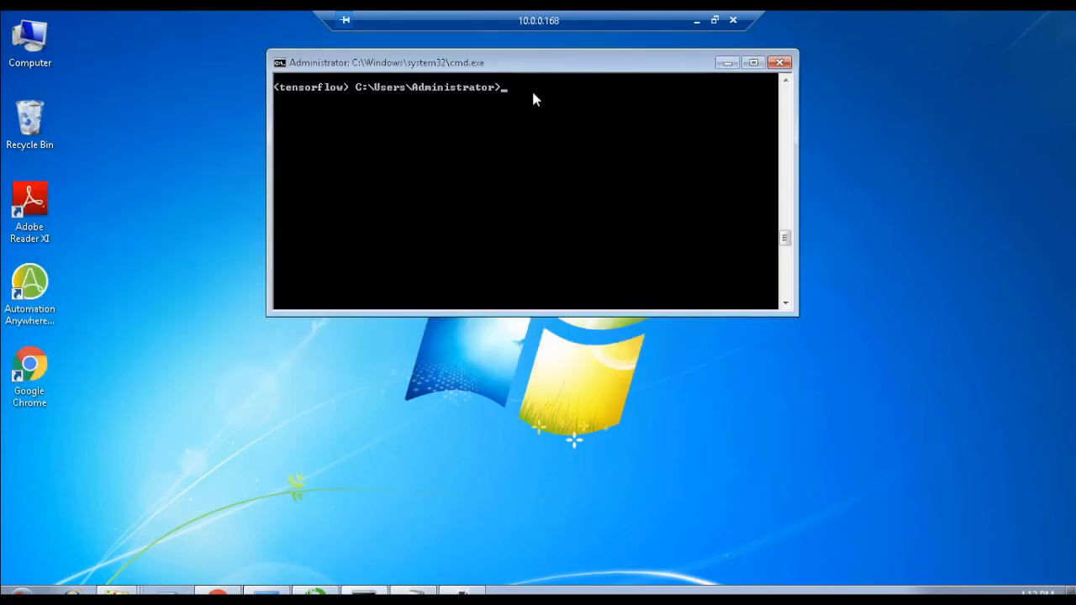
text(tensorboard --logdir=C:\temp\tensorlogs\logregression --port 6060)
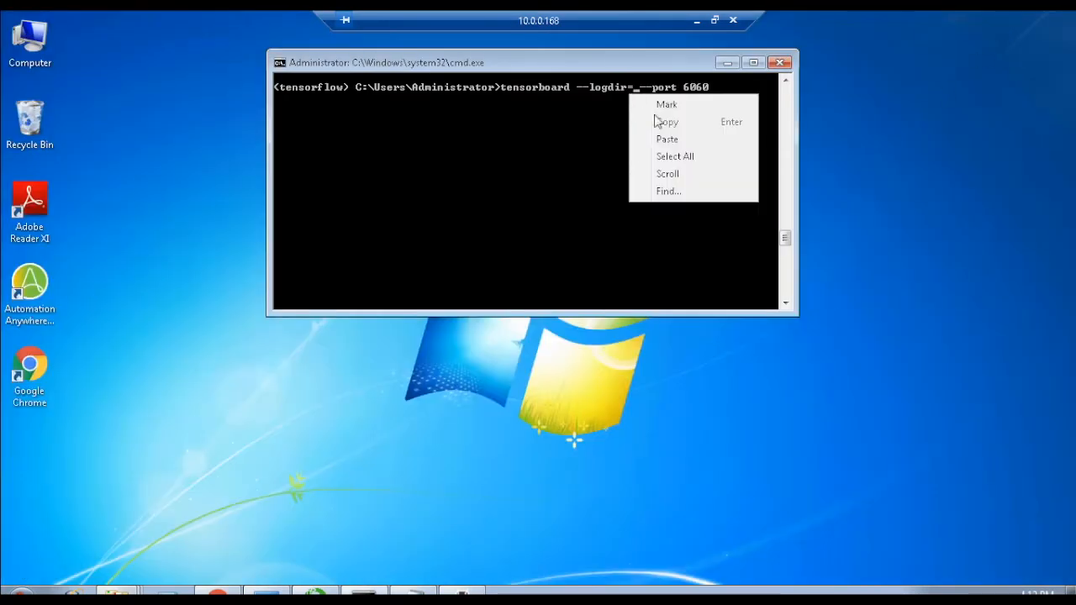
click(667, 139)
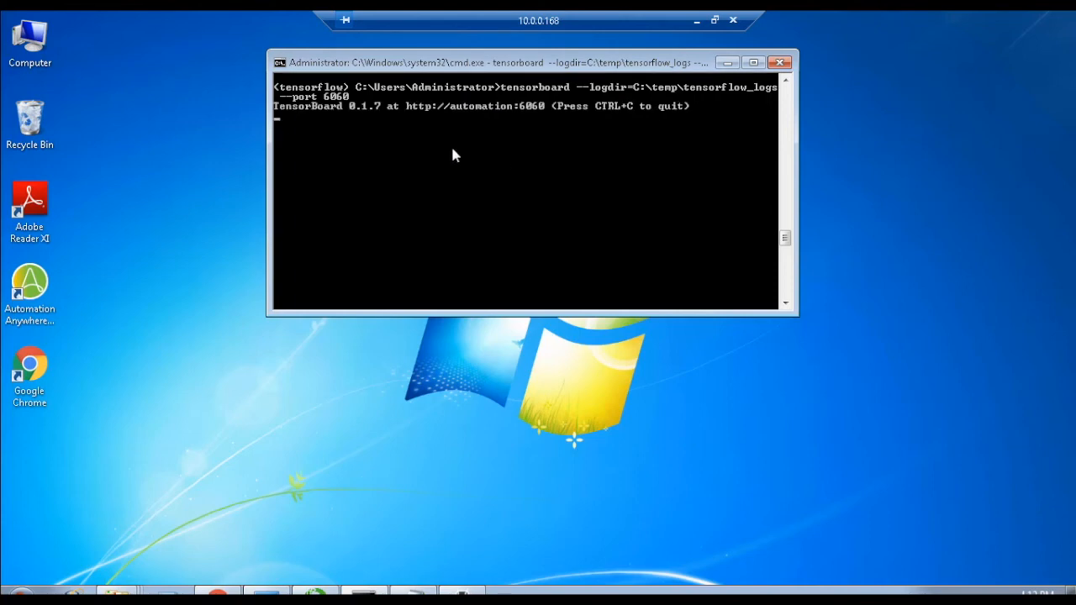
mouse_move(412, 116)
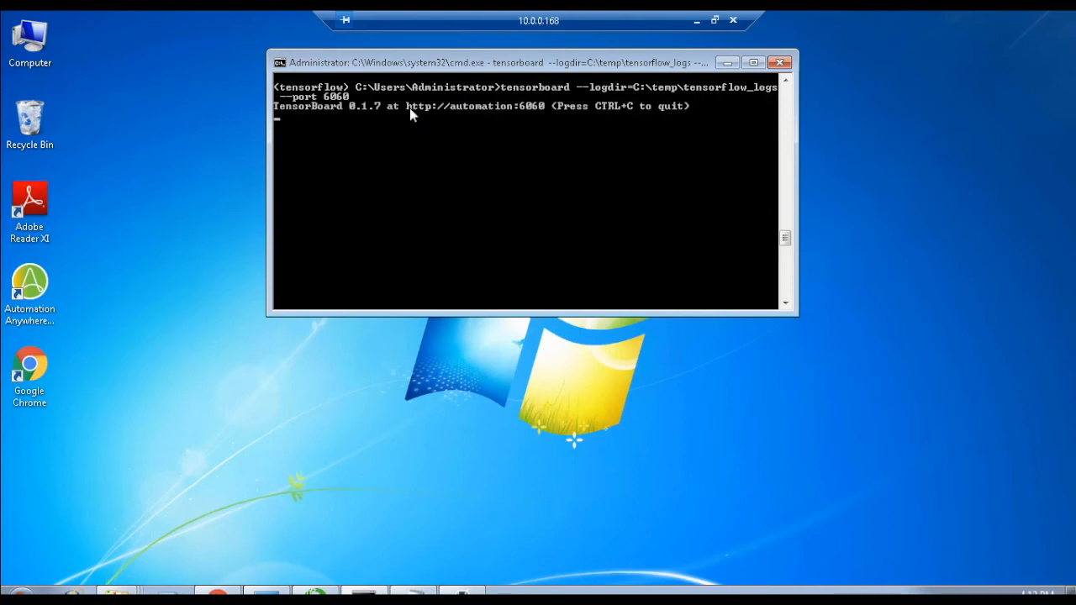
mouse_move(425, 116)
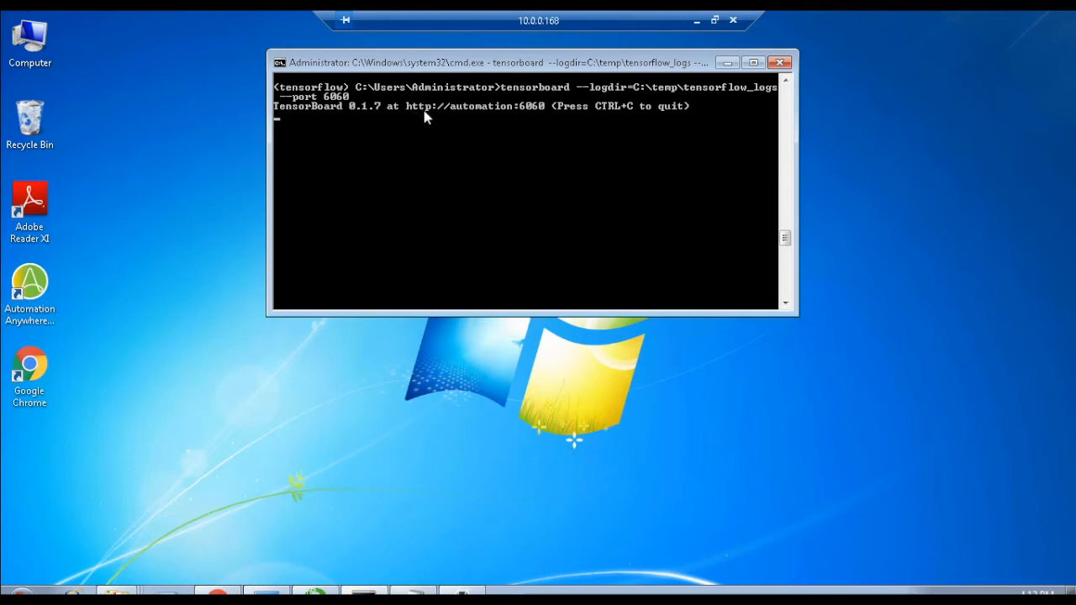
mouse_move(530, 122)
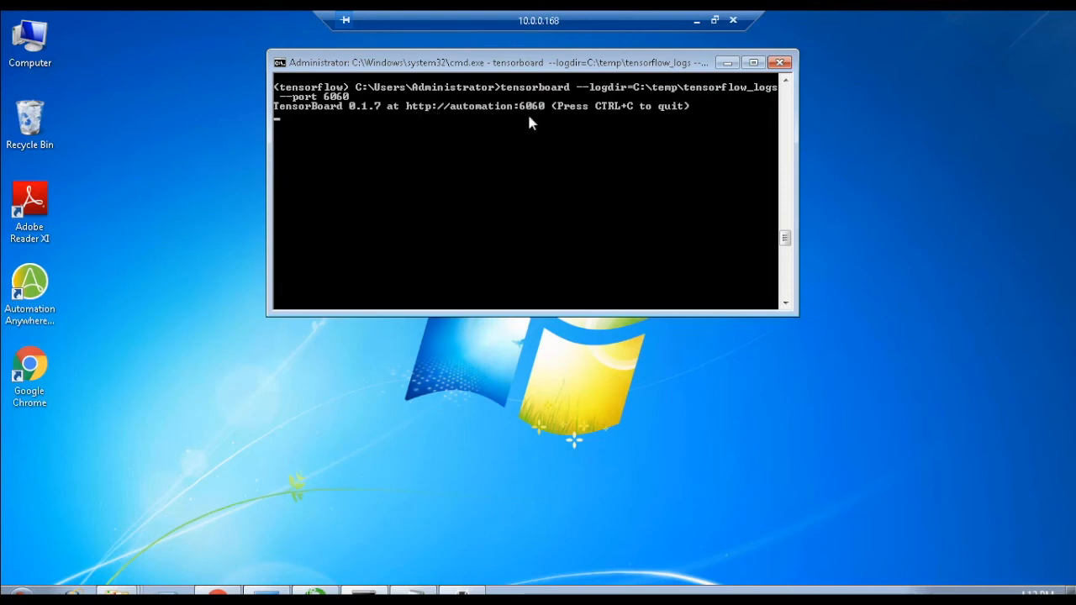
mouse_move(289, 520)
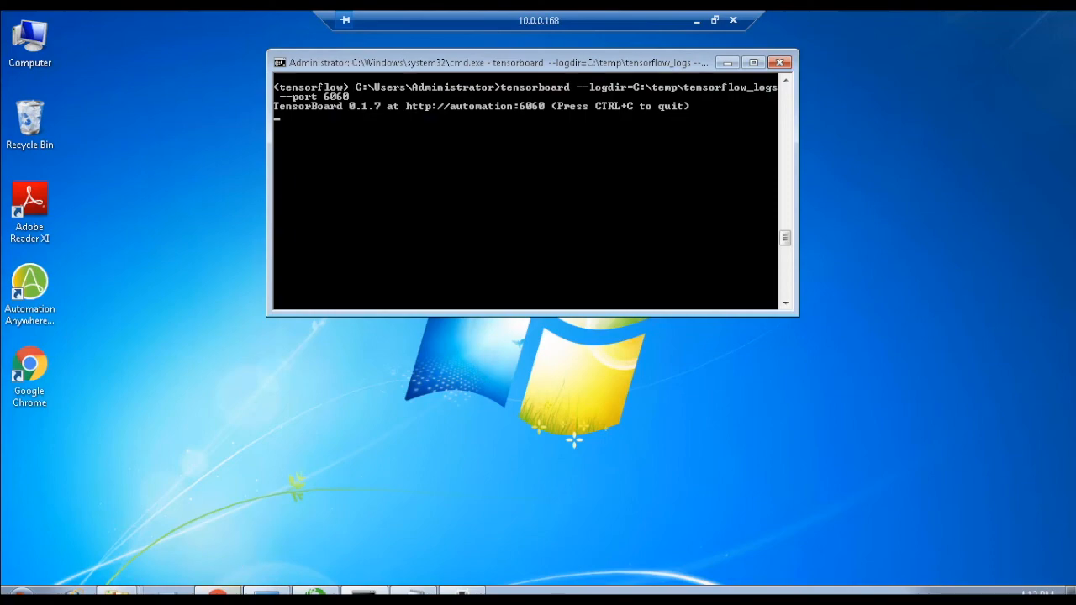
text(http://automation:6060)
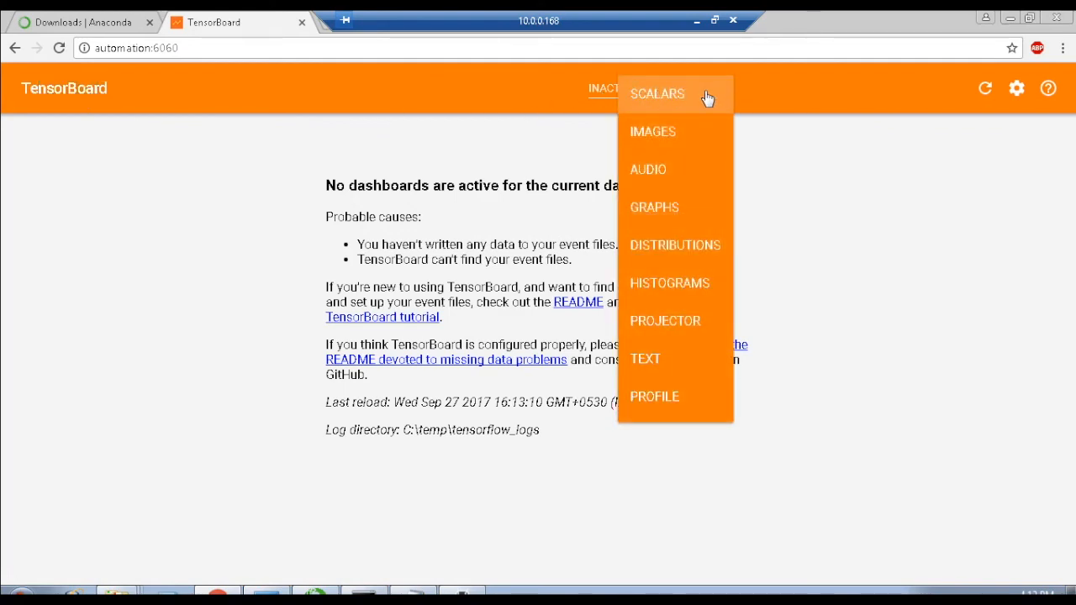
mouse_move(657, 236)
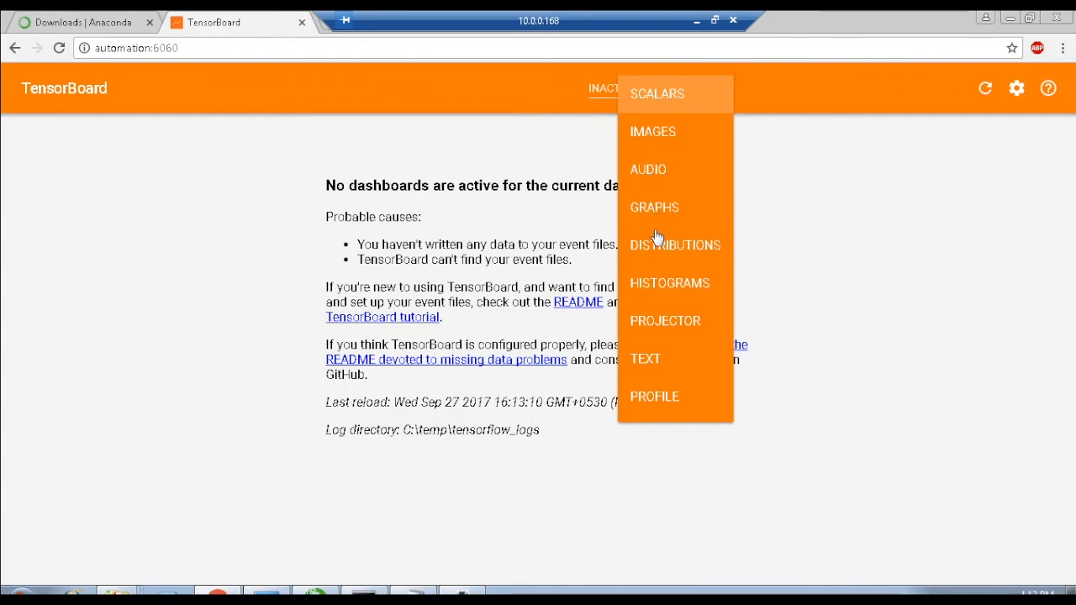
mouse_move(657, 324)
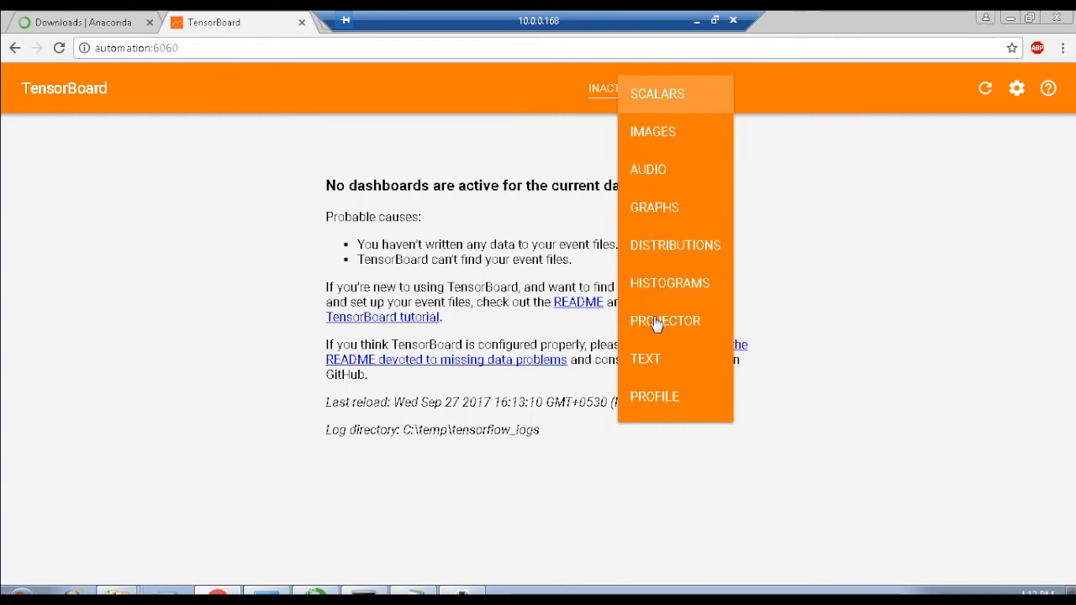
mouse_move(834, 268)
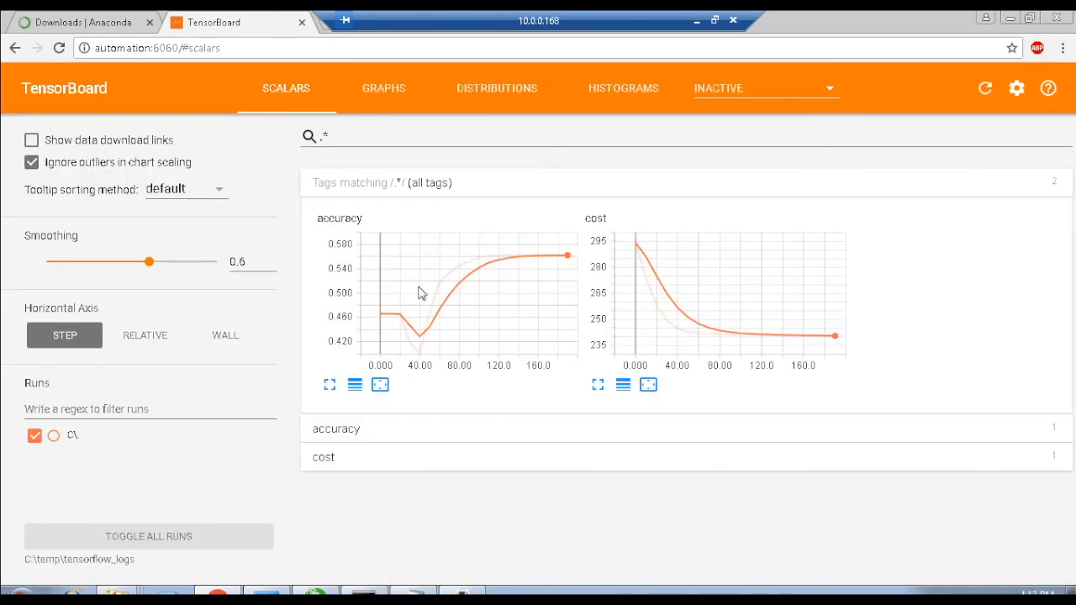
View the run's GRAPHS, DISTRIBUTIONS and HISTOGRAMS dashboards in turn, ending on histograms.
click(382, 87)
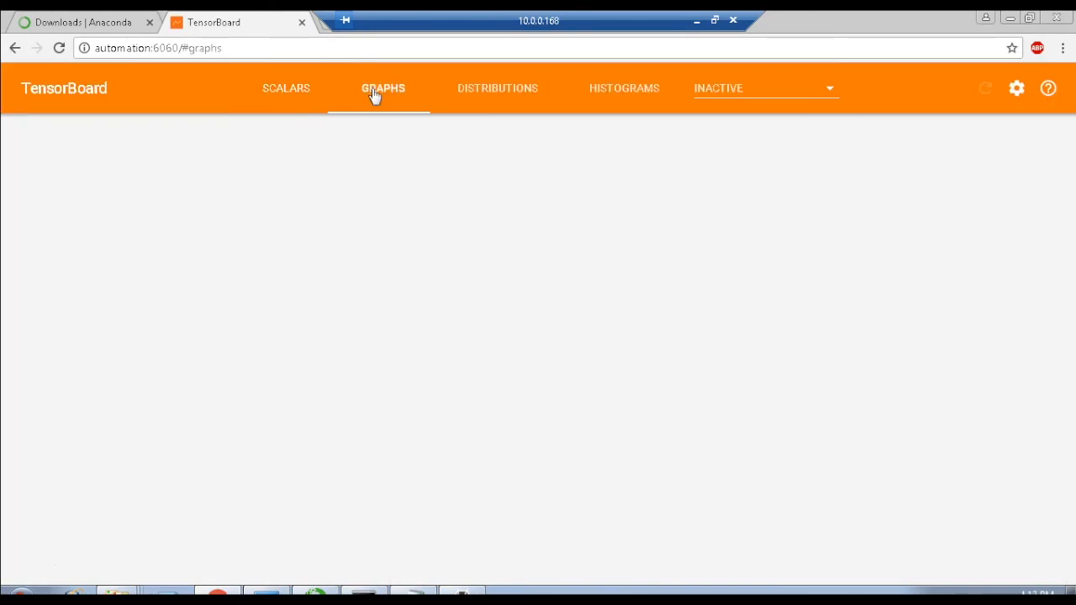
click(383, 89)
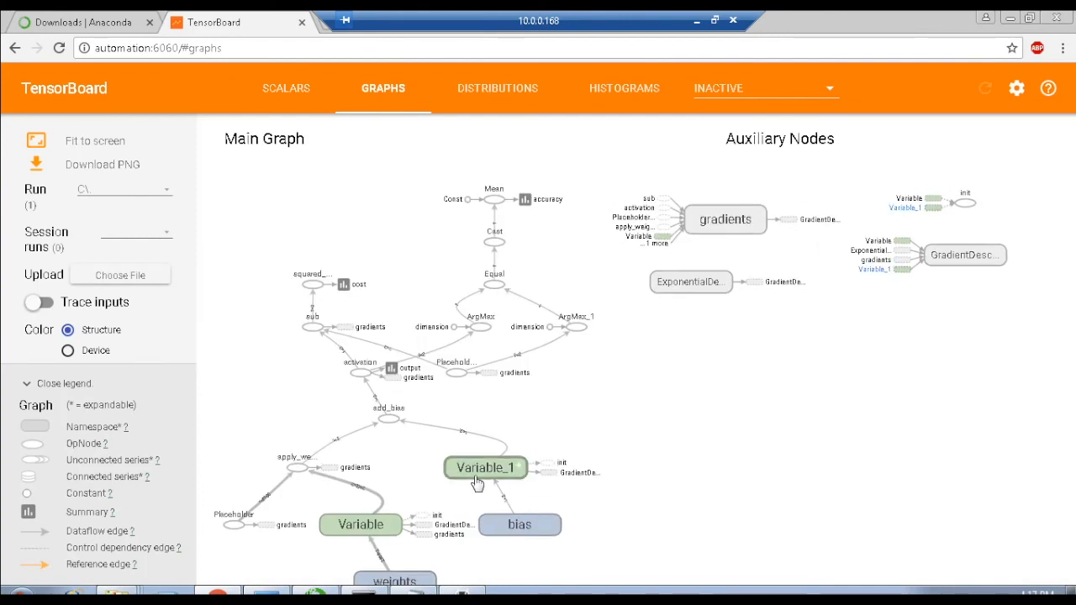
mouse_move(874, 197)
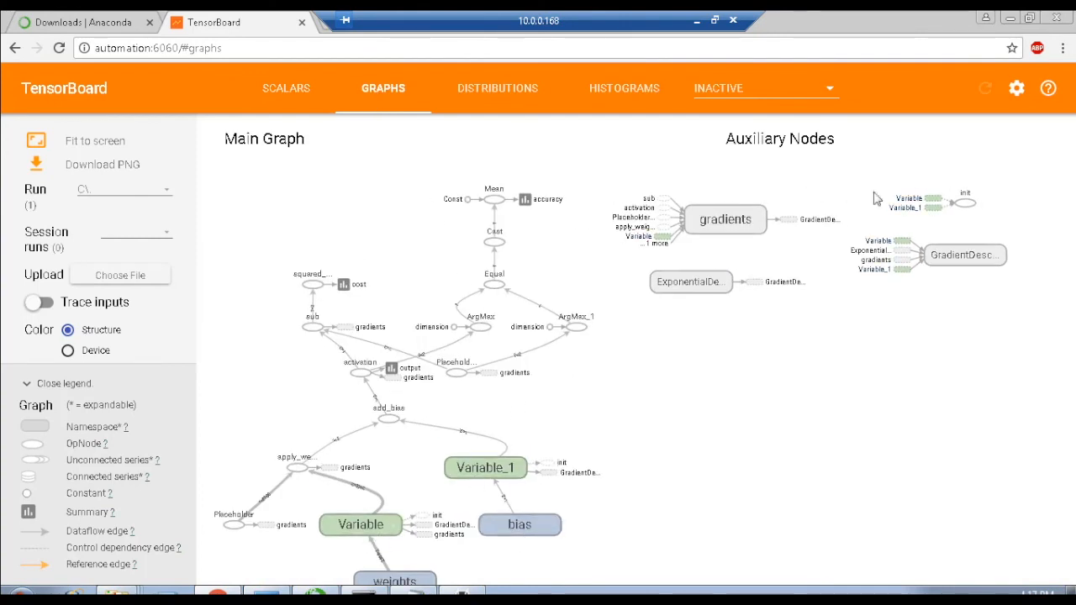
click(496, 87)
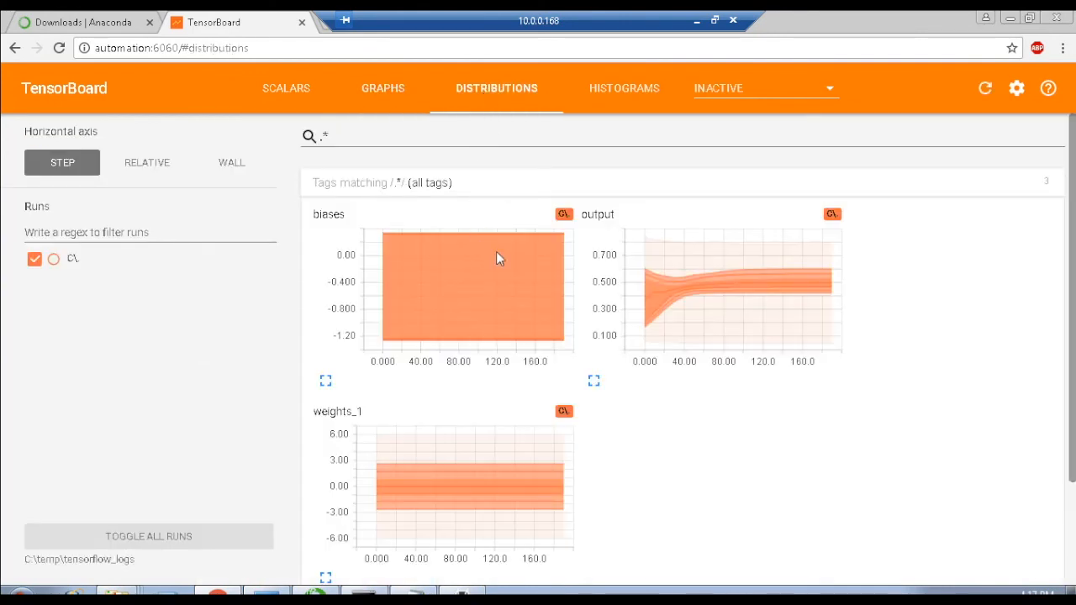
click(623, 88)
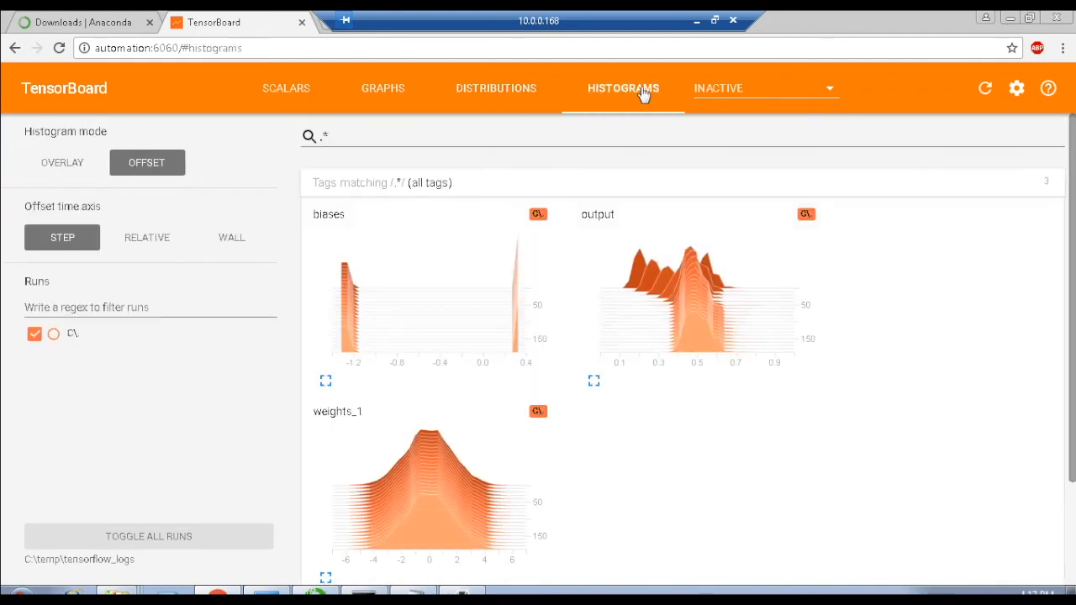
mouse_move(484, 238)
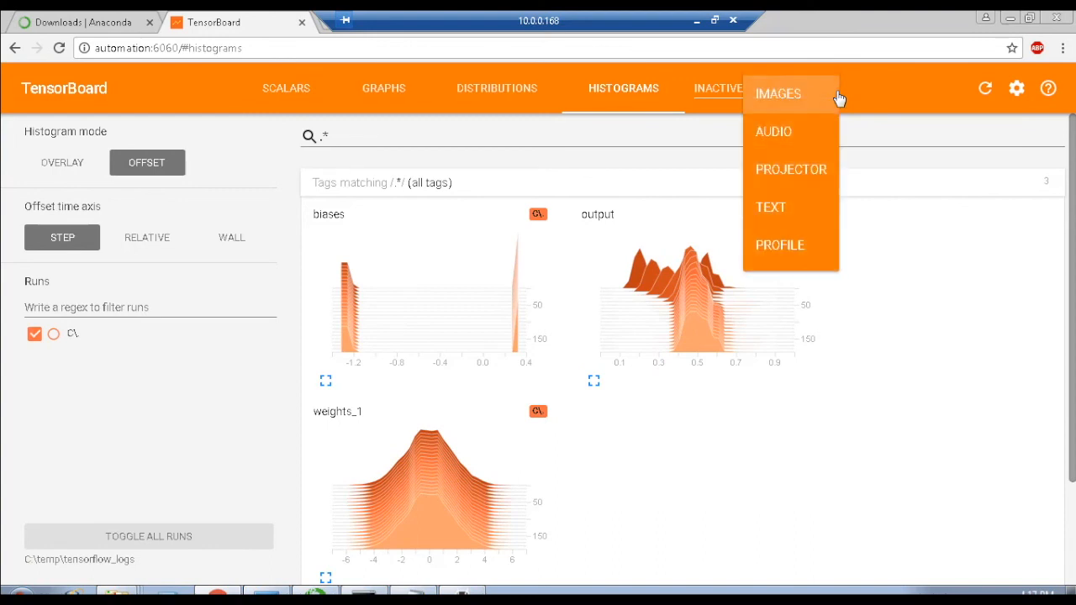
mouse_move(900, 232)
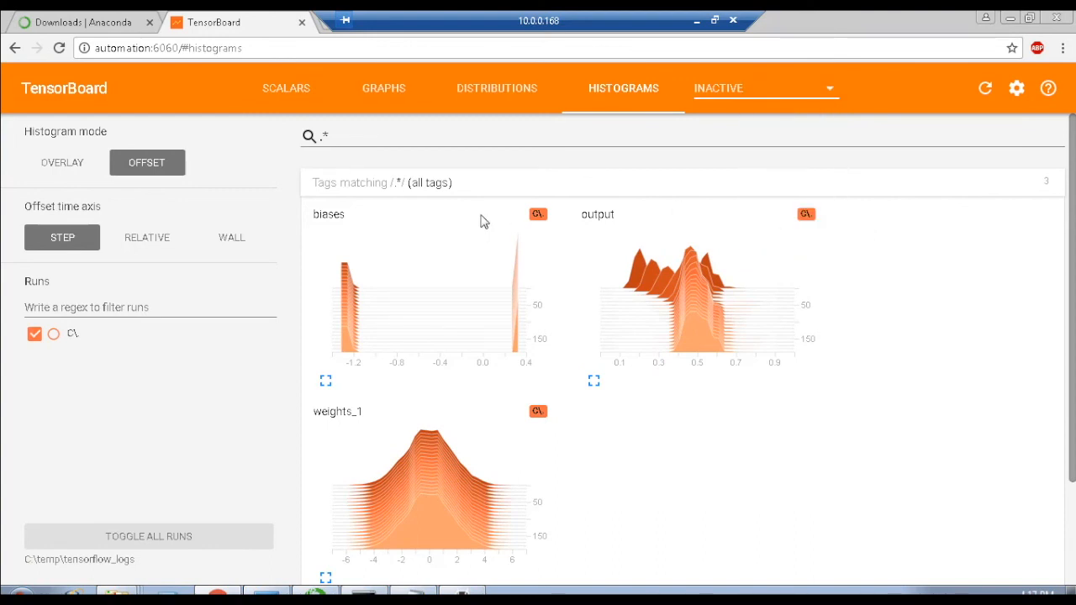
mouse_move(370, 233)
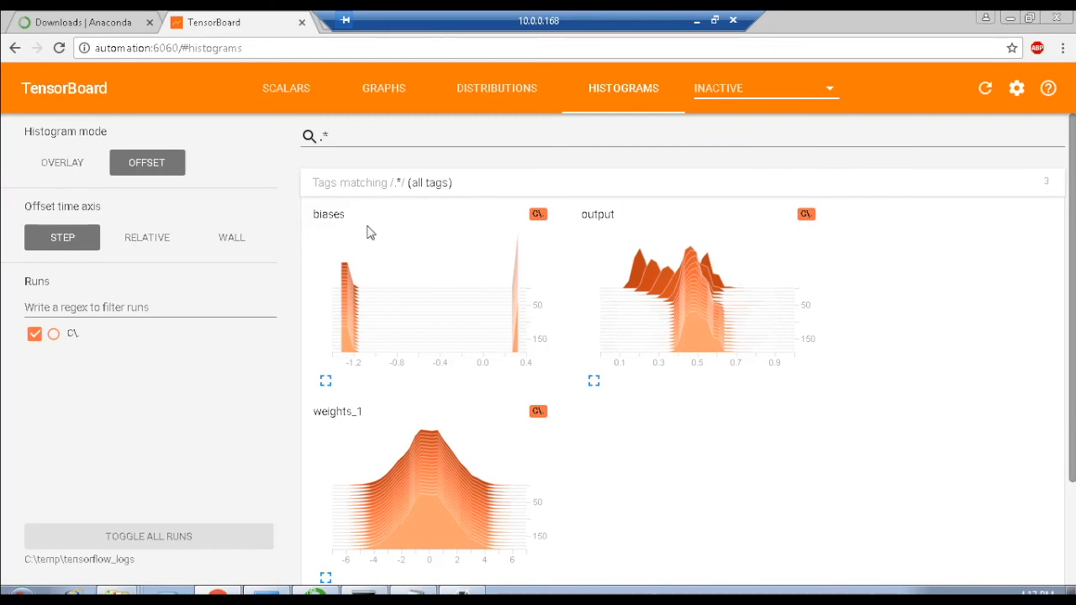